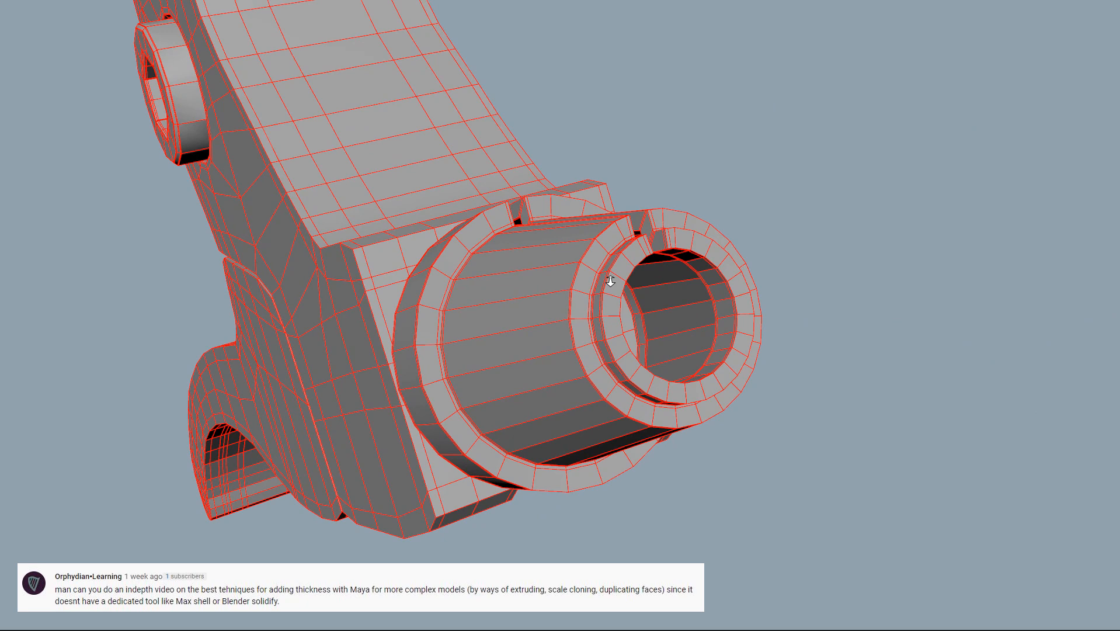
Orbit around the brake lever cap and bike frame to inspect the cap from several sides.
{"action": "left_click_drag", "start_coordinate": [611, 280], "coordinate": [739, 226]}
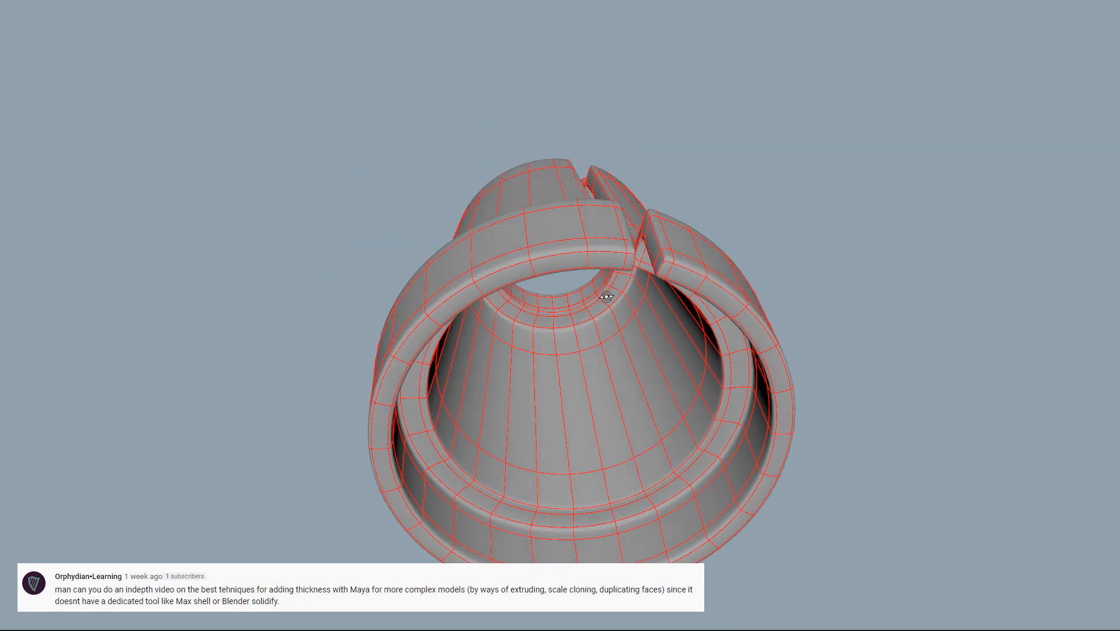
{"action": "left_click_drag", "start_coordinate": [606, 297], "coordinate": [630, 285]}
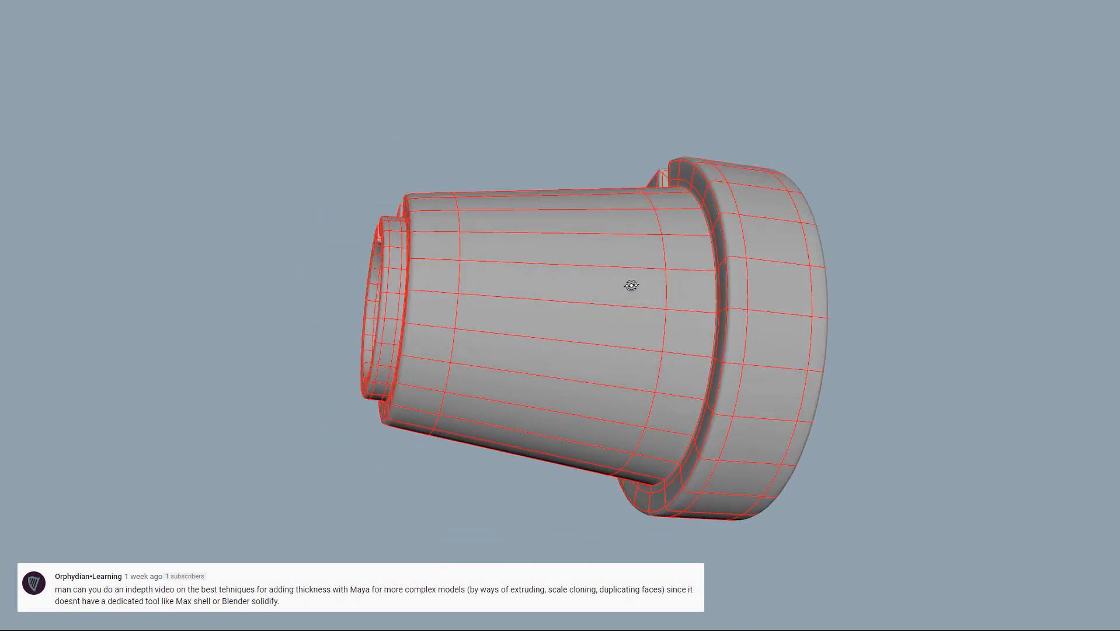
{"action": "left_click_drag", "start_coordinate": [632, 286], "coordinate": [414, 286]}
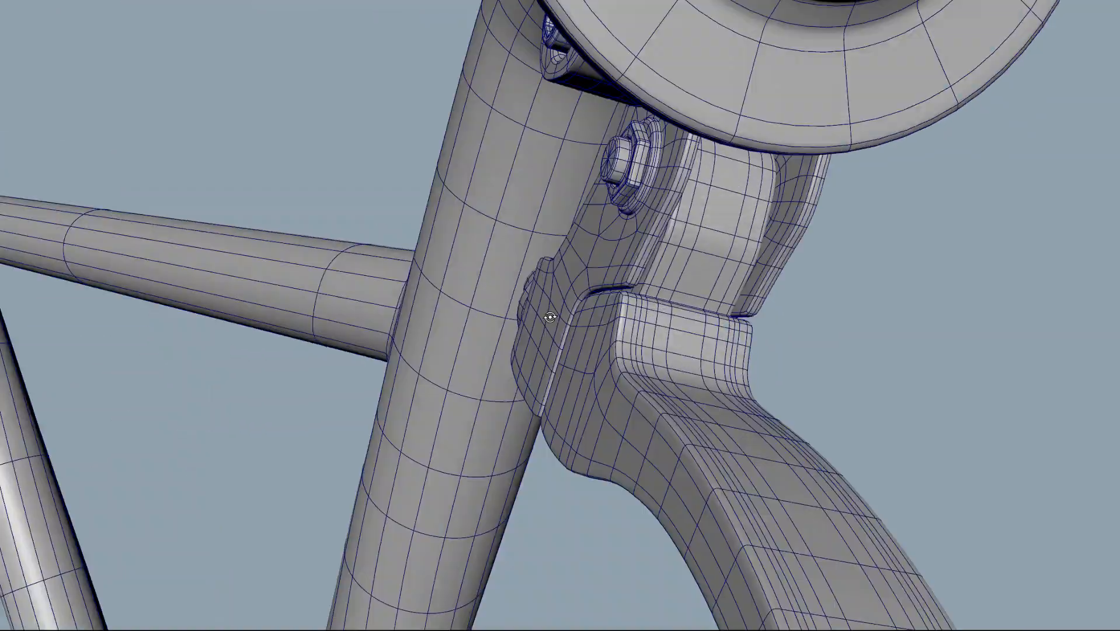
{"action": "left_click_drag", "start_coordinate": [560, 316], "coordinate": [526, 300]}
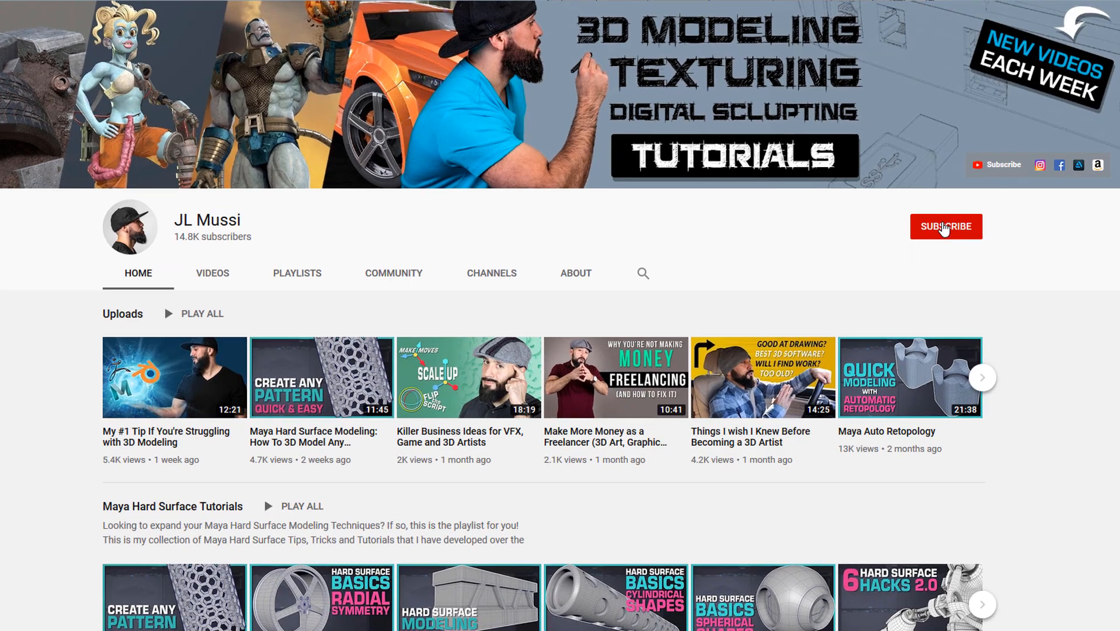
Select the Brake_Lever_Cap part so it can be duplicated and isolated.
{"action": "left_click", "coordinate": [946, 226]}
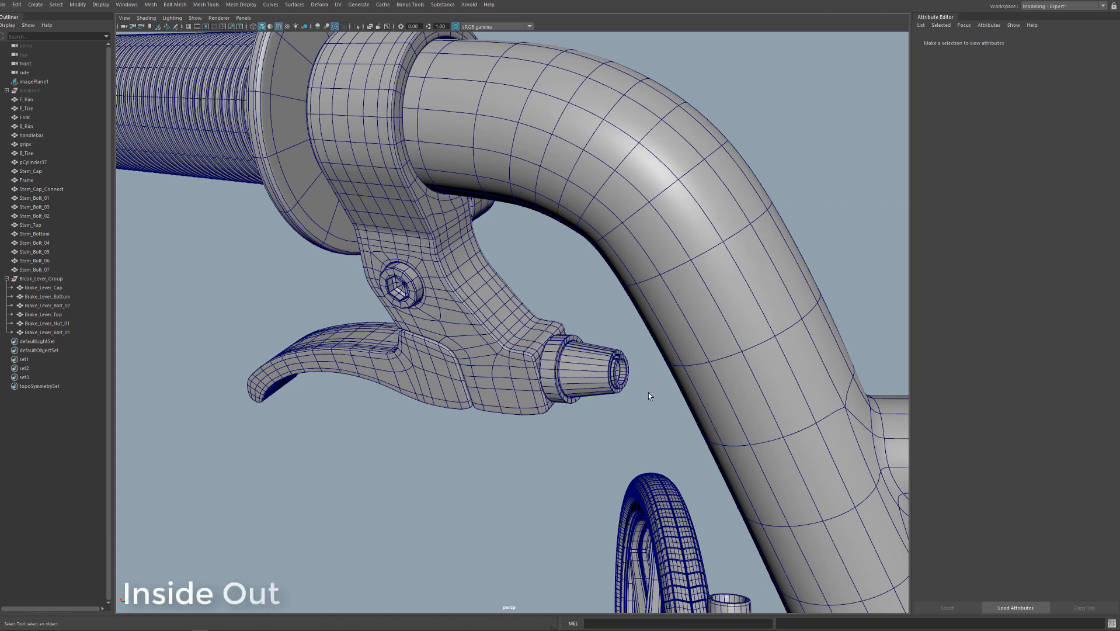
{"action": "mouse_move", "coordinate": [479, 319]}
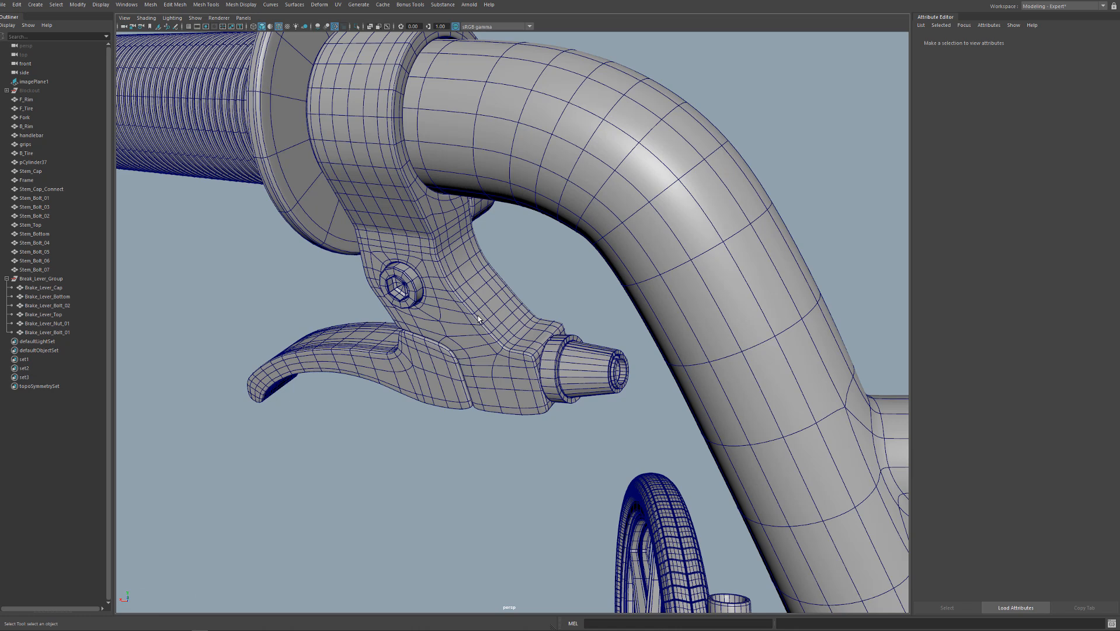
{"action": "left_click", "coordinate": [586, 368]}
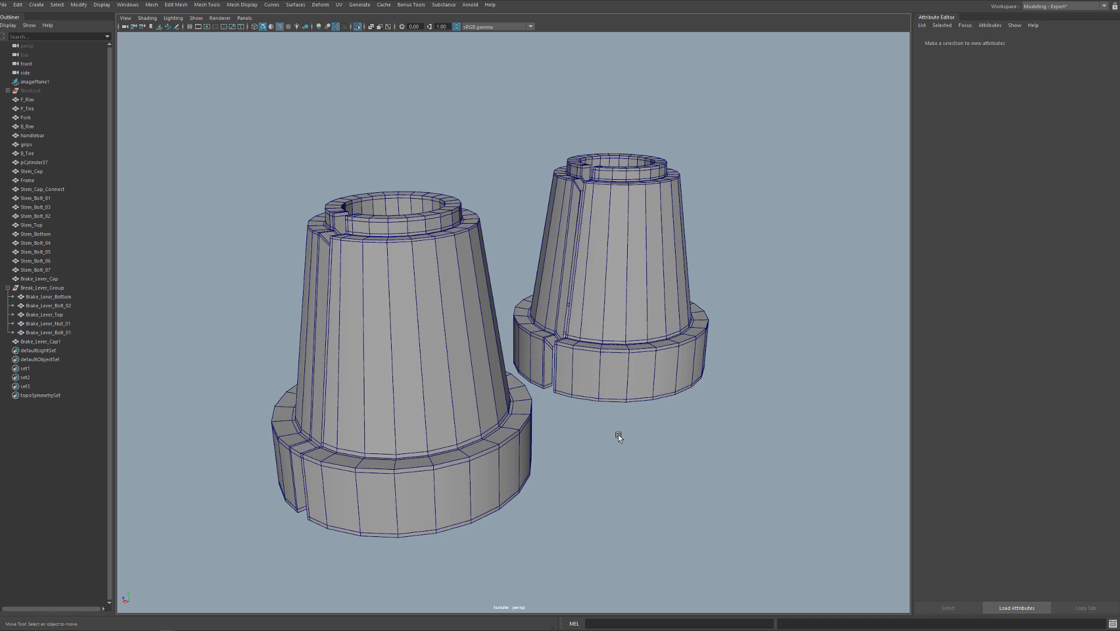
{"action": "mouse_move", "coordinate": [397, 367]}
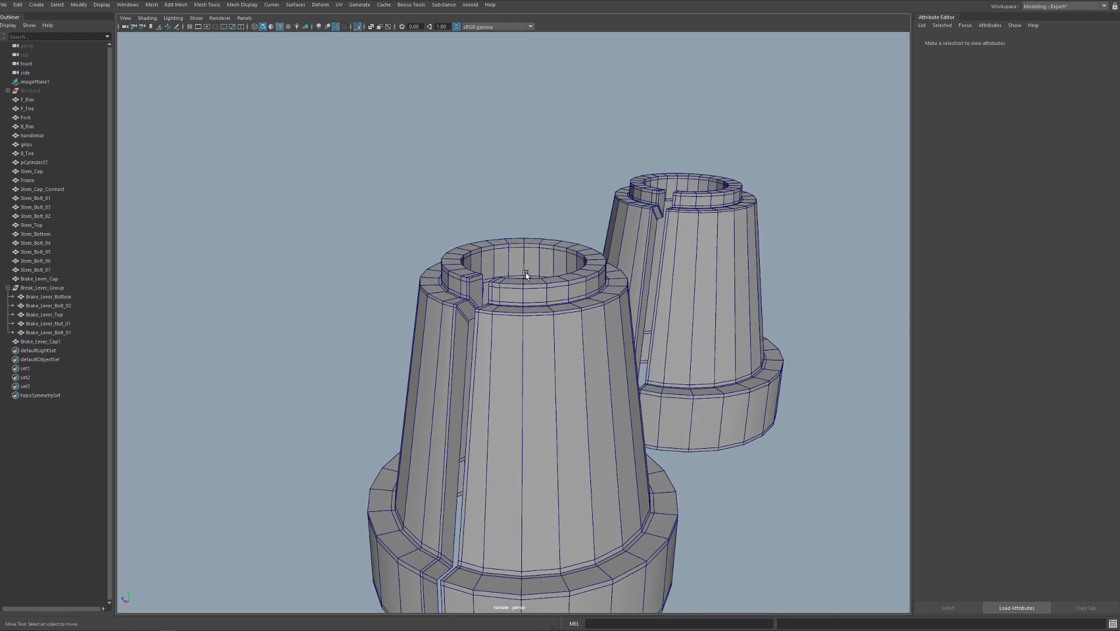
{"action": "mouse_move", "coordinate": [719, 309]}
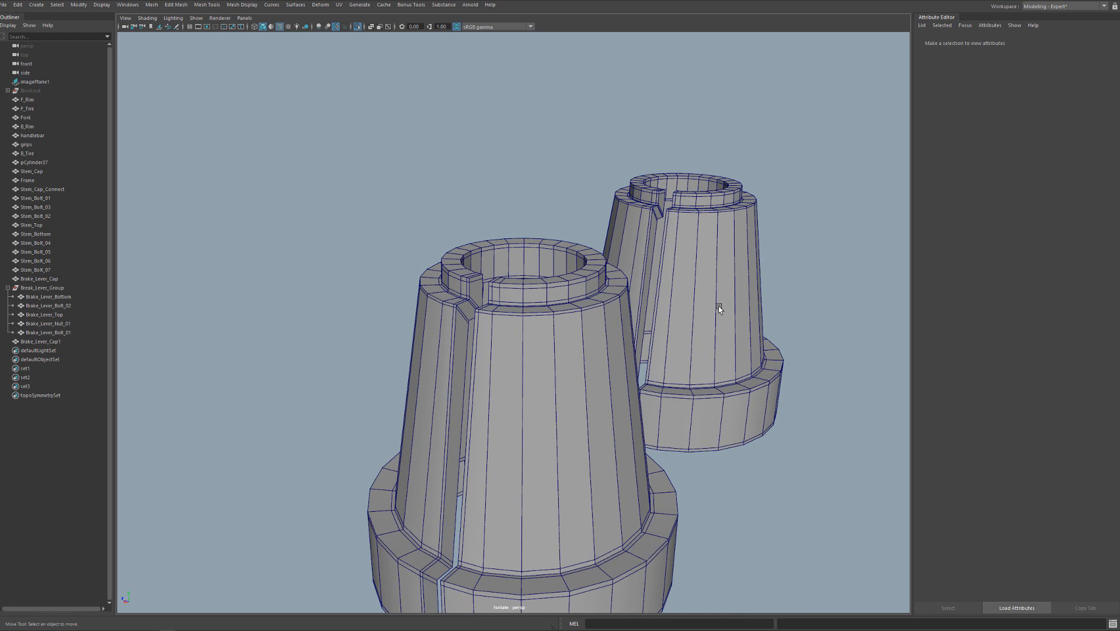
Select the duplicate cap for the inward -0.022 thickness extrusion.
{"action": "left_click", "coordinate": [718, 309]}
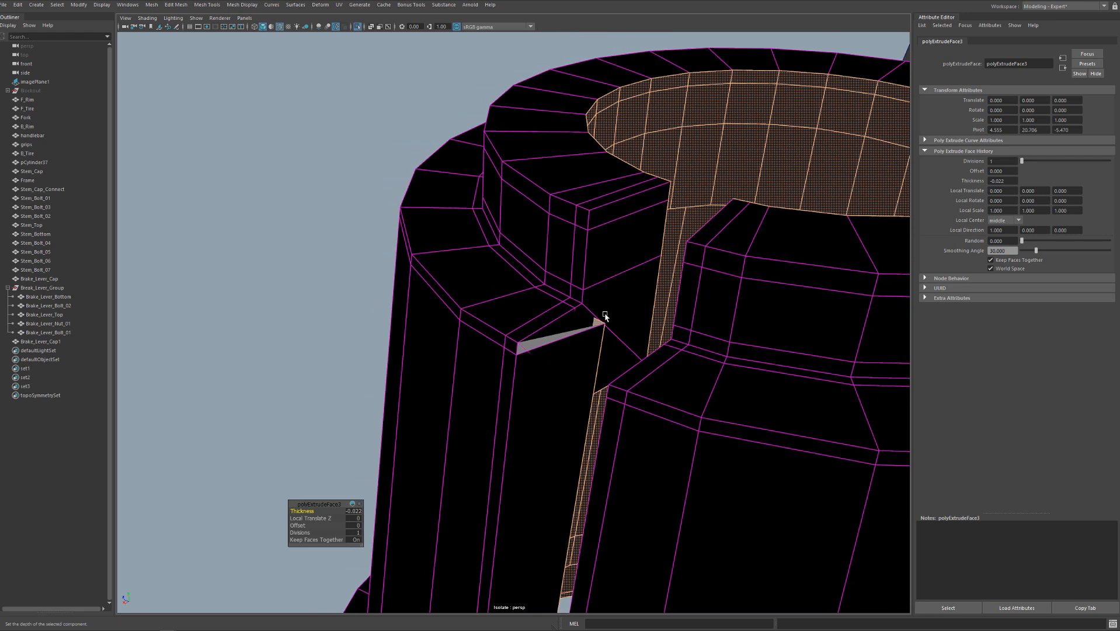
{"action": "mouse_move", "coordinate": [604, 335]}
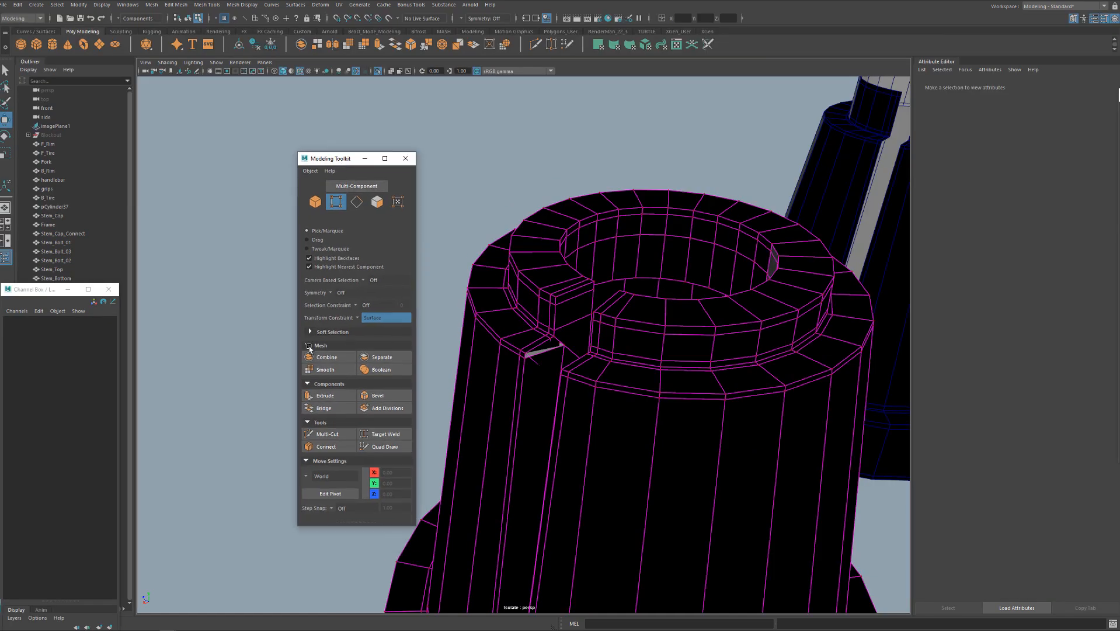
Select the stray slit-corner vertices, check them in wireframe, and switch to face selection.
{"action": "left_click", "coordinate": [386, 318]}
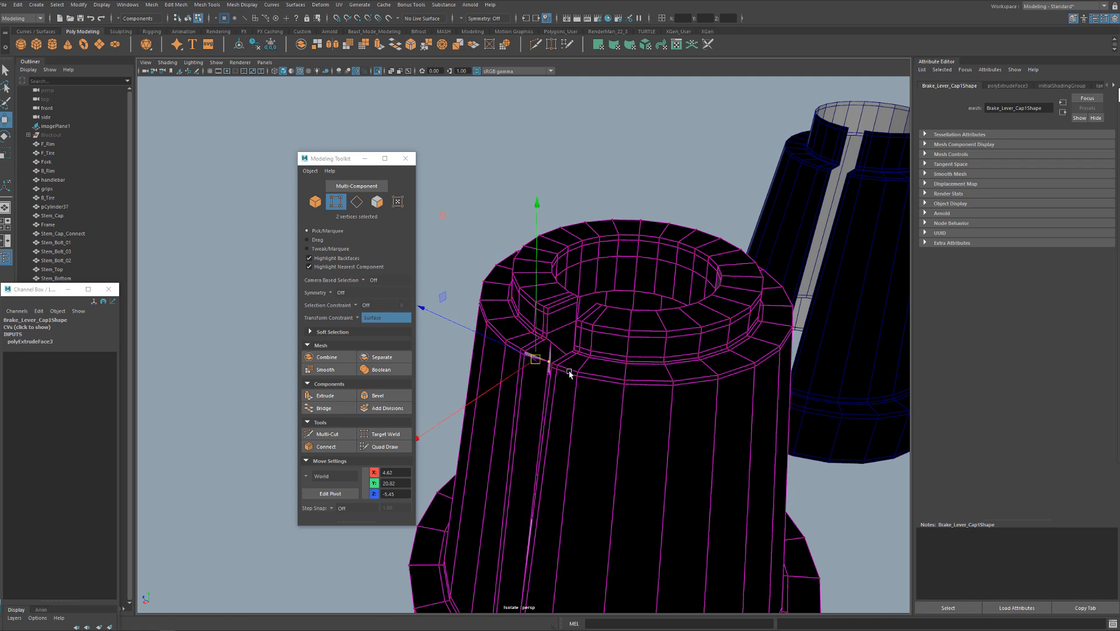
{"action": "key", "text": "4"}
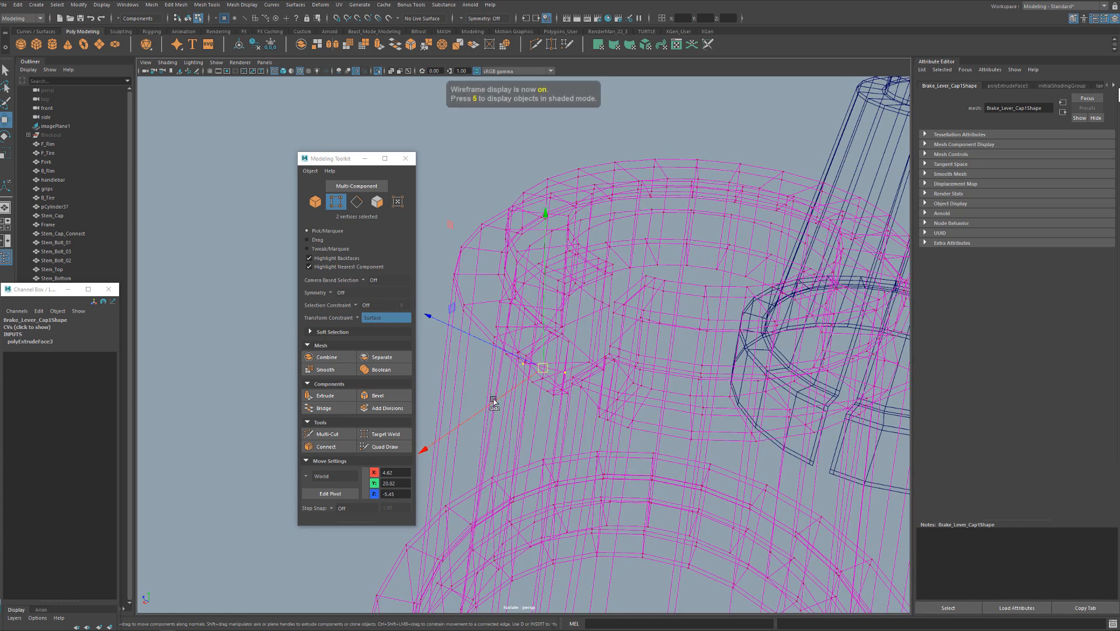
{"action": "key", "text": "5"}
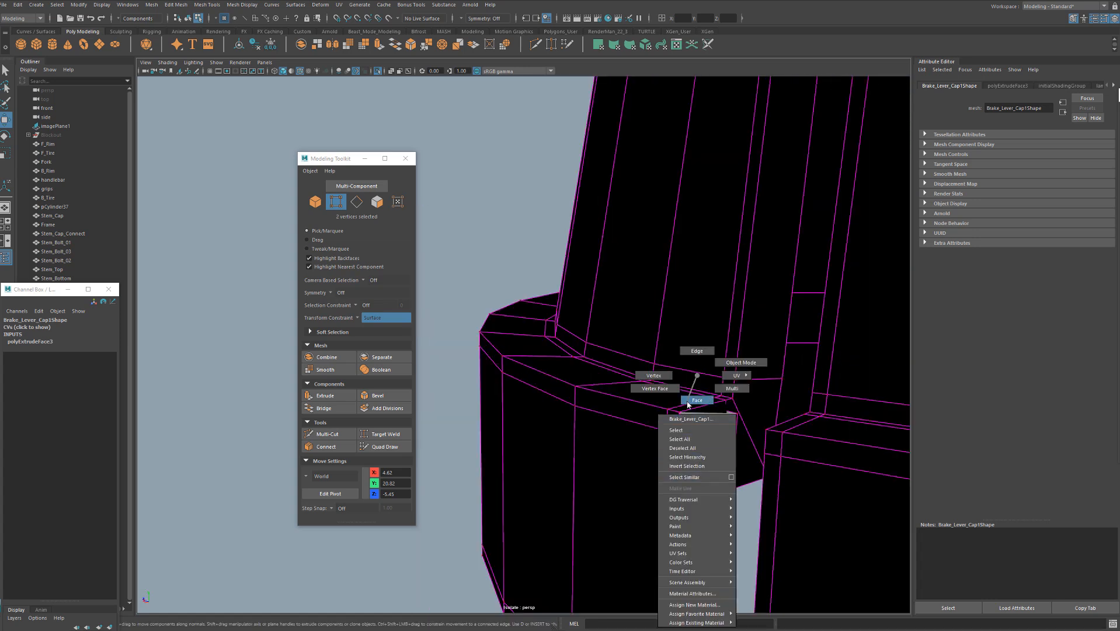
{"action": "left_click", "coordinate": [696, 400]}
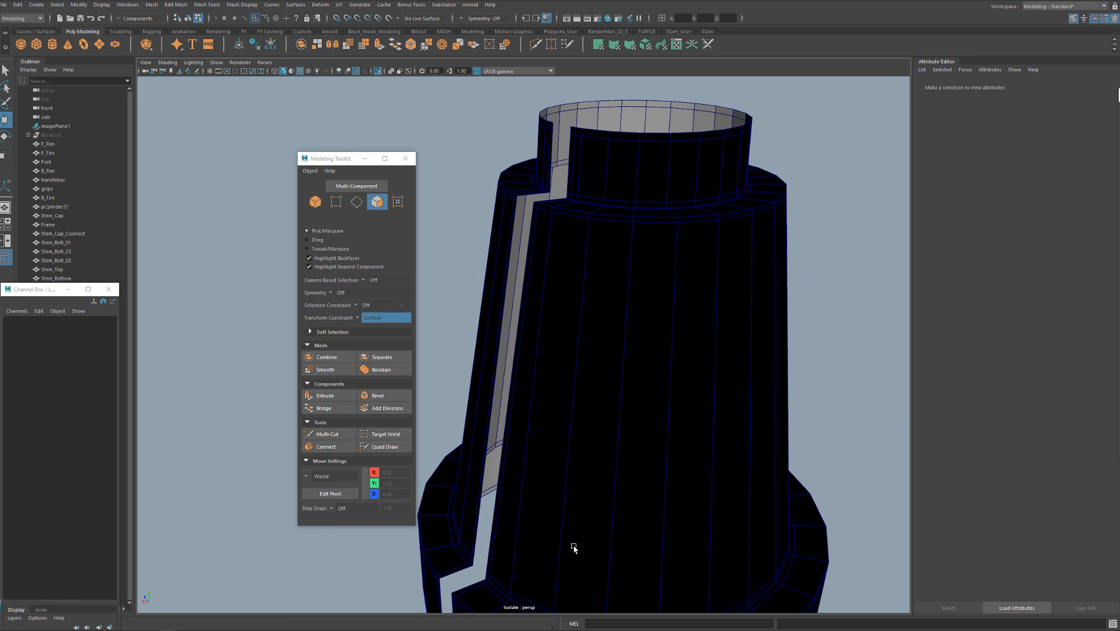
{"action": "mouse_move", "coordinate": [556, 207]}
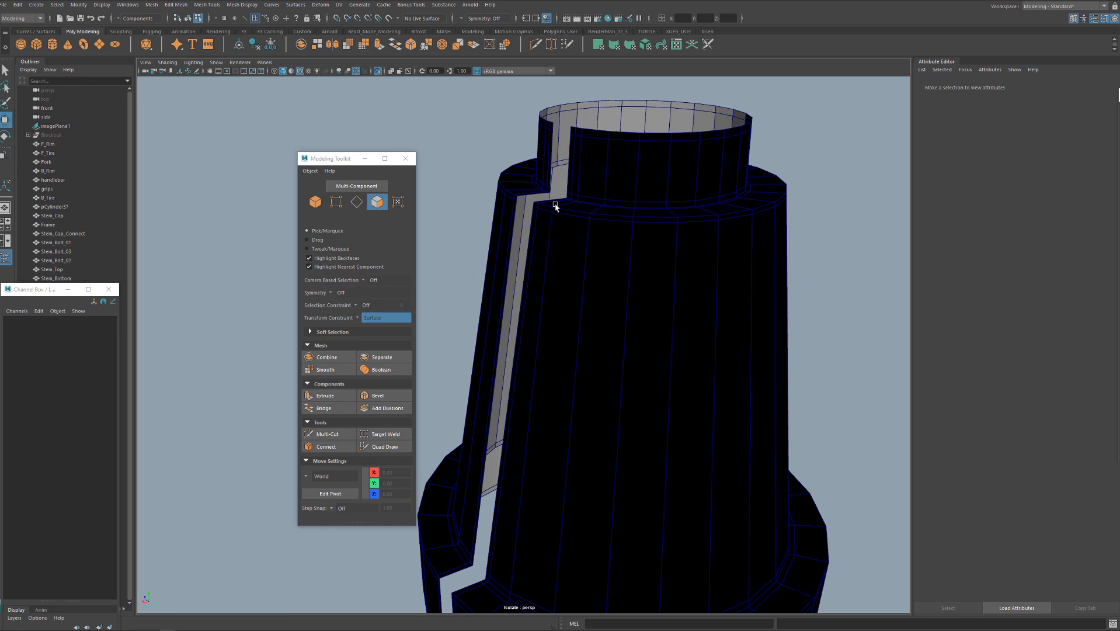
Switch to edge selection on the cap via the marking menu.
{"action": "right_click", "coordinate": [692, 176]}
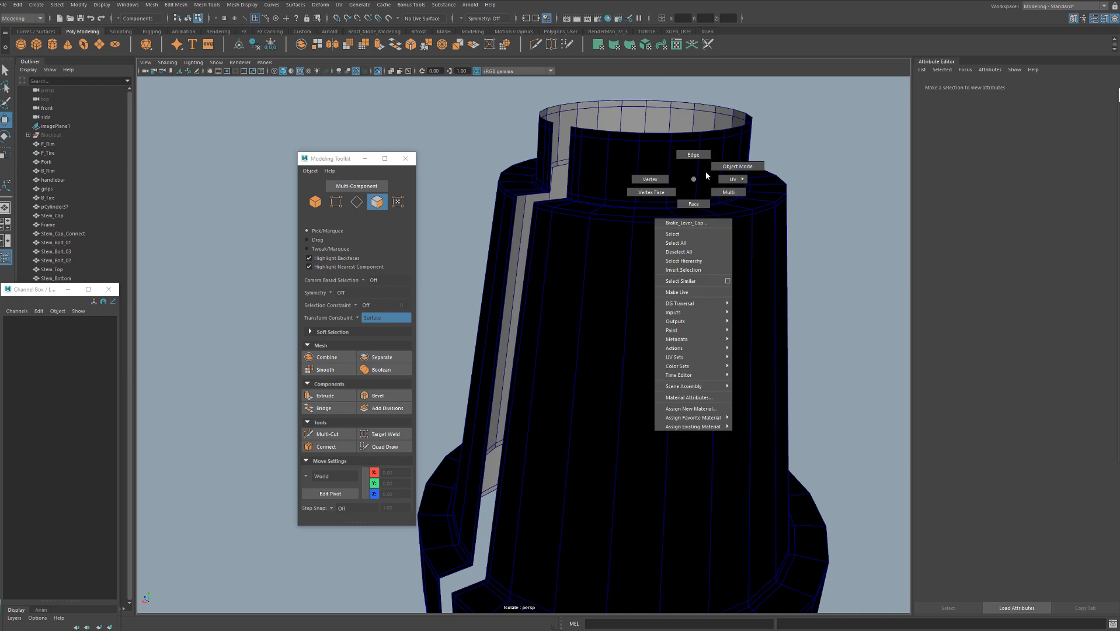
{"action": "left_click", "coordinate": [672, 234]}
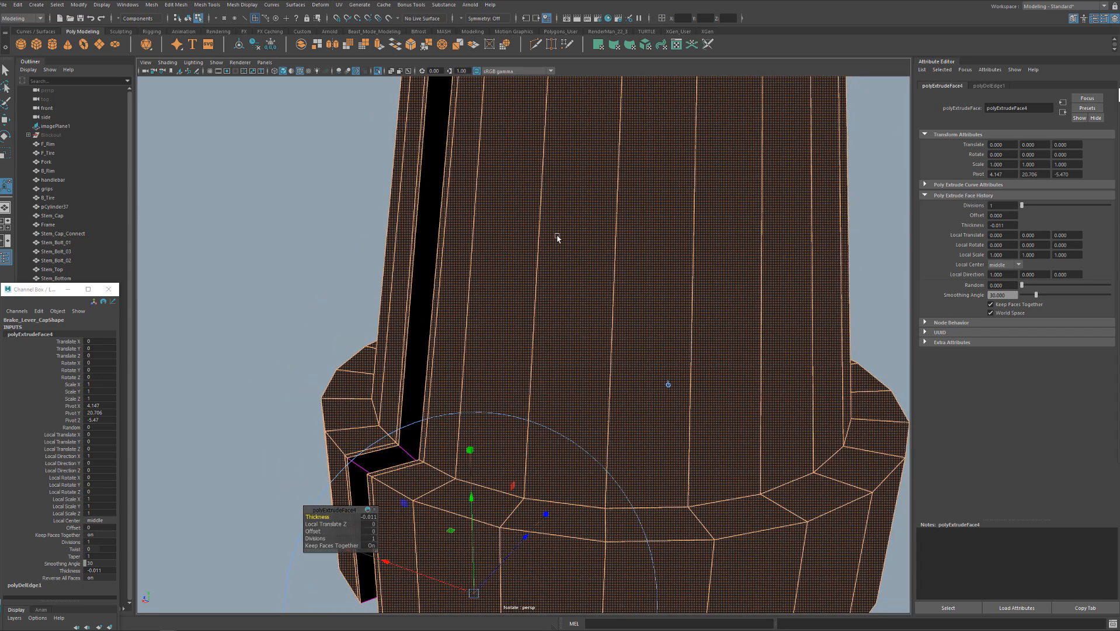
Check the cap in wireframe, conform its mesh normals, and orbit to inspect the finished shell.
{"action": "key", "text": "4"}
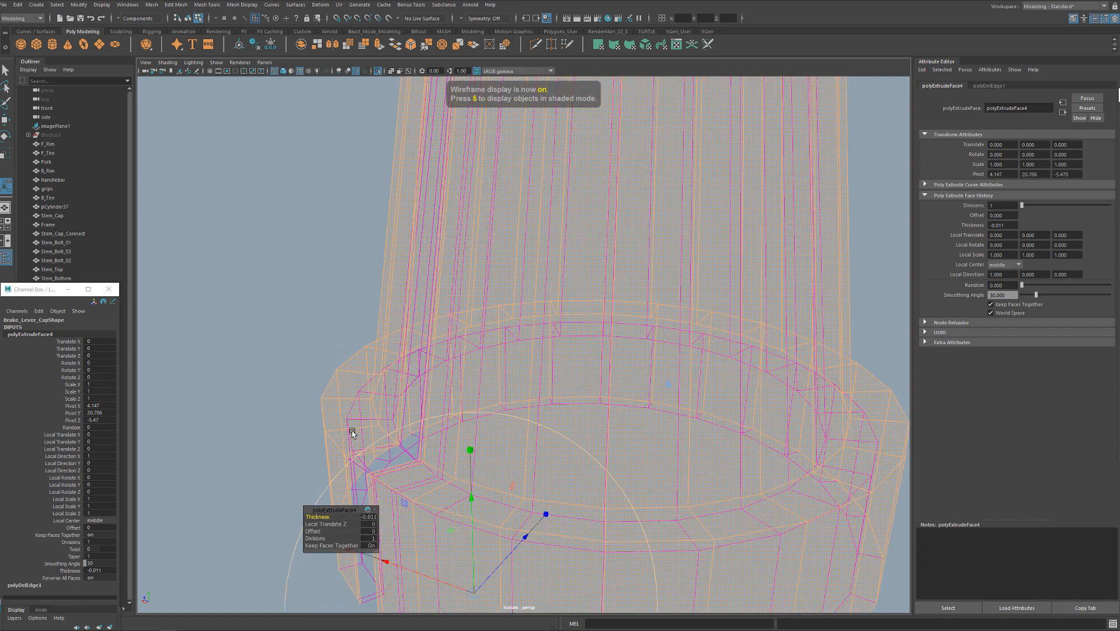
{"action": "key", "text": "5"}
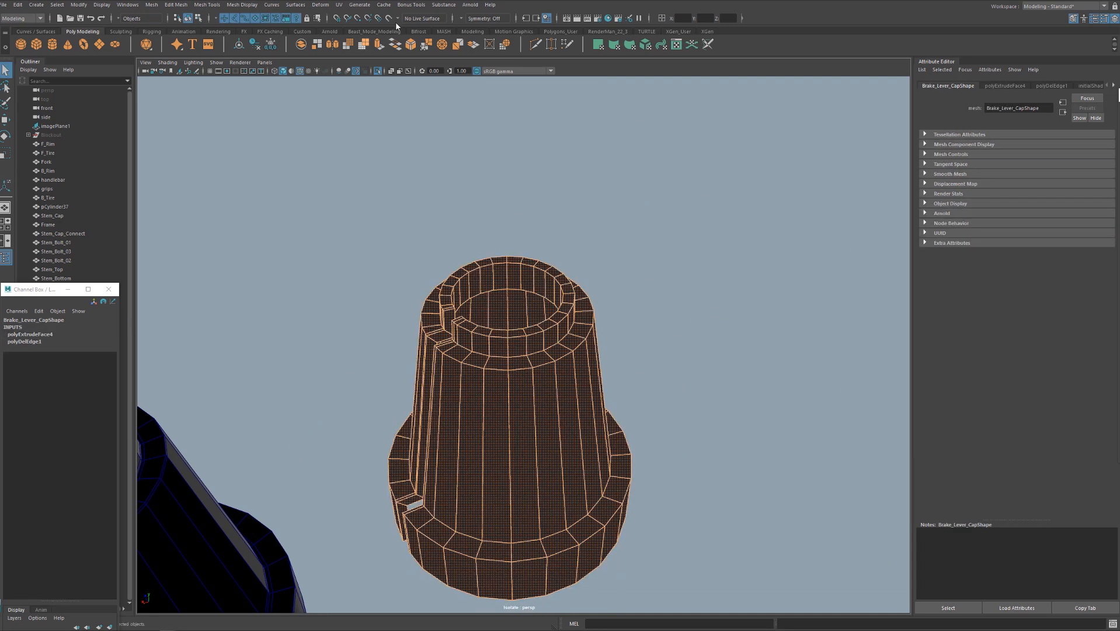
{"action": "left_click", "coordinate": [242, 5]}
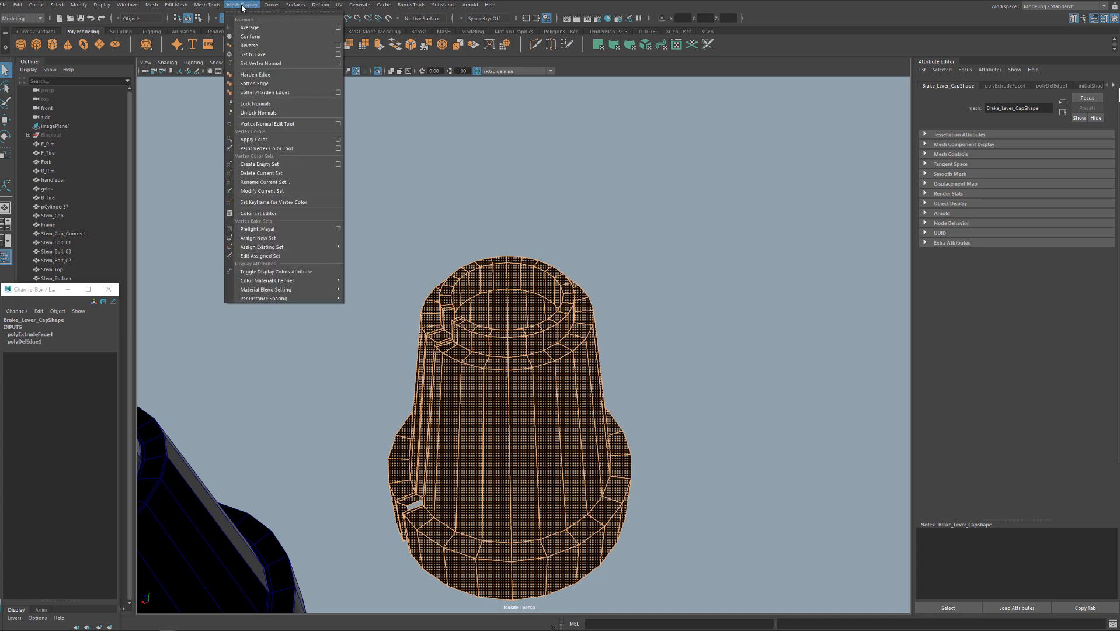
{"action": "mouse_move", "coordinate": [252, 36]}
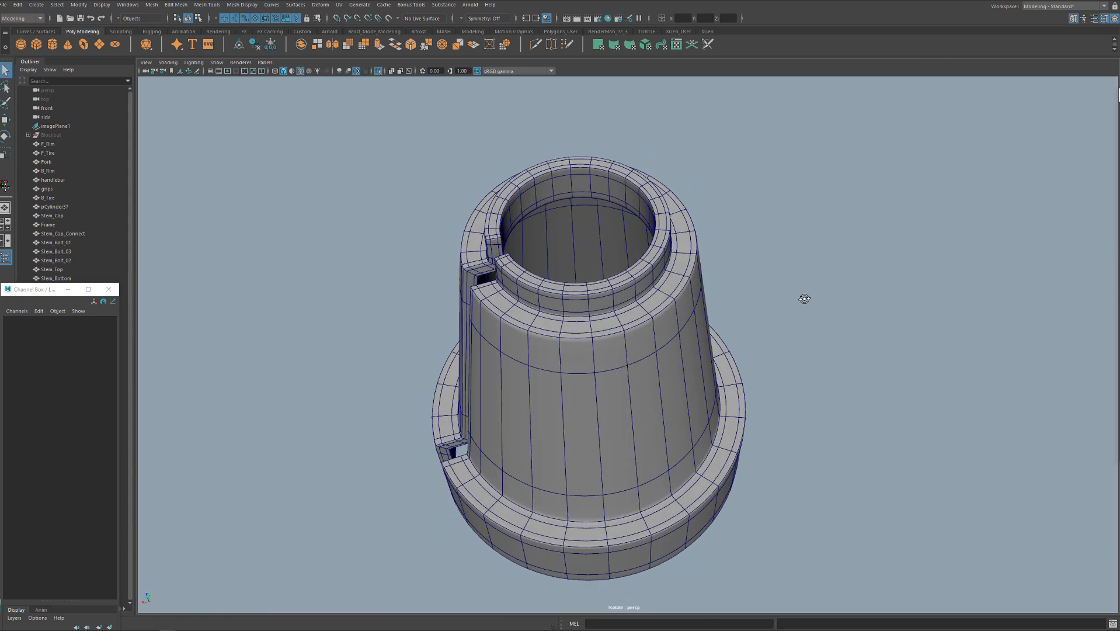
{"action": "left_click_drag", "start_coordinate": [805, 299], "coordinate": [919, 269]}
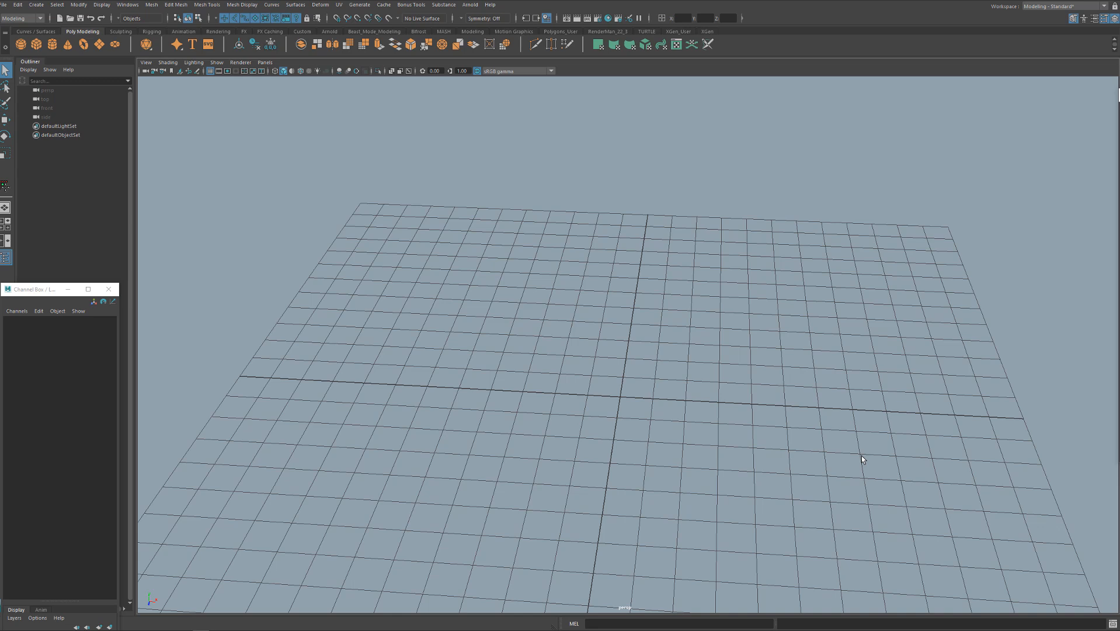
Create a polygon cylinder and raise its height and height subdivisions in the Channel Box.
{"action": "left_click_drag", "start_coordinate": [862, 459], "coordinate": [710, 391]}
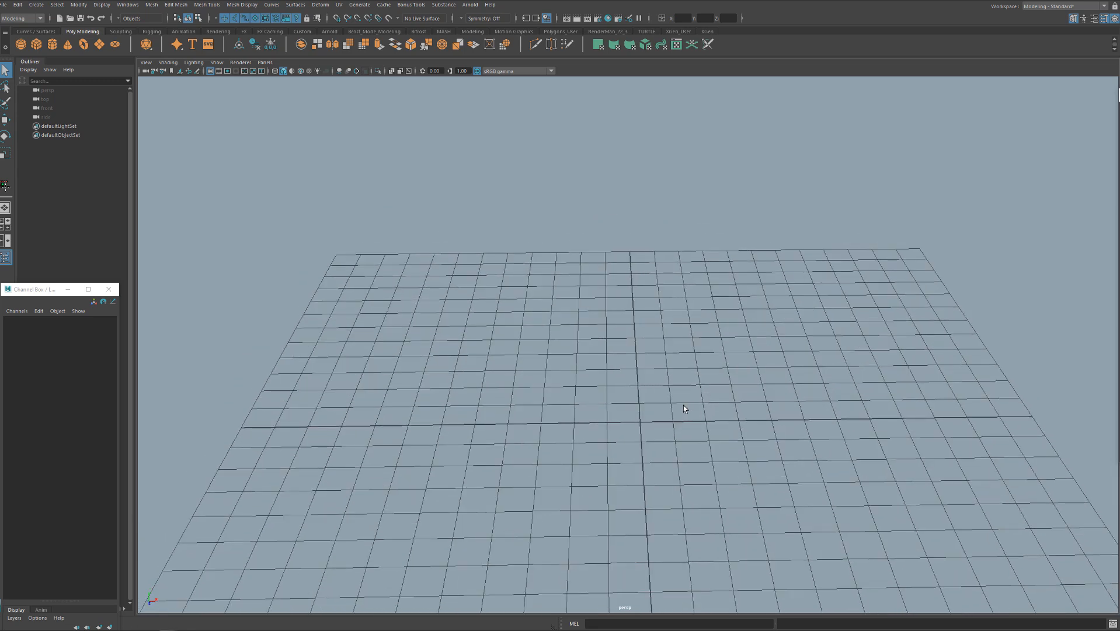
{"action": "left_click", "coordinate": [51, 43]}
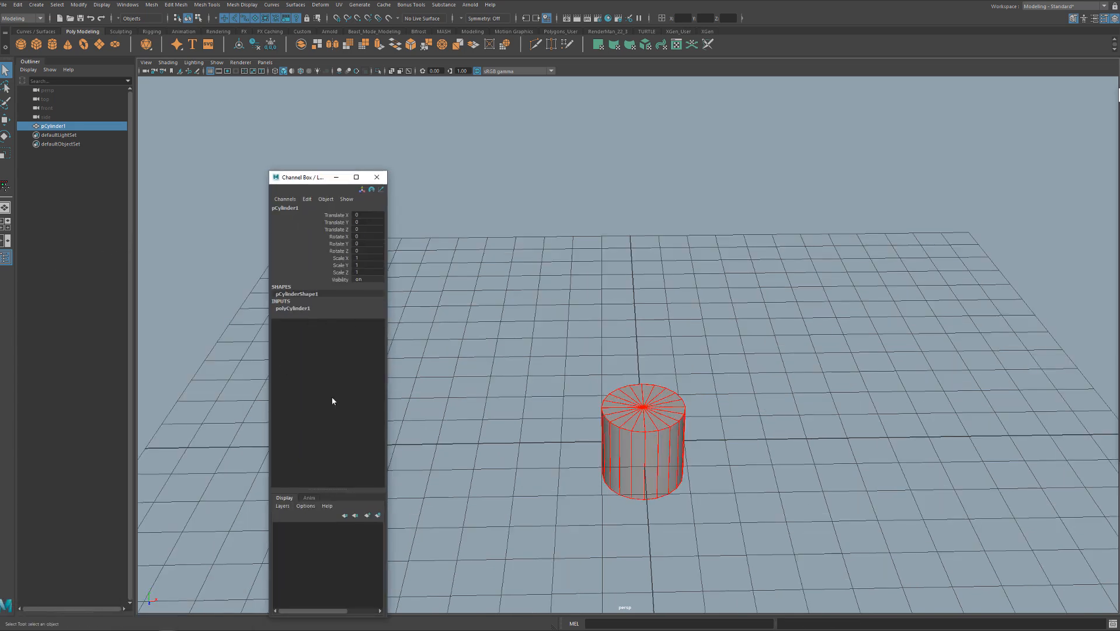
{"action": "left_click", "coordinate": [292, 308]}
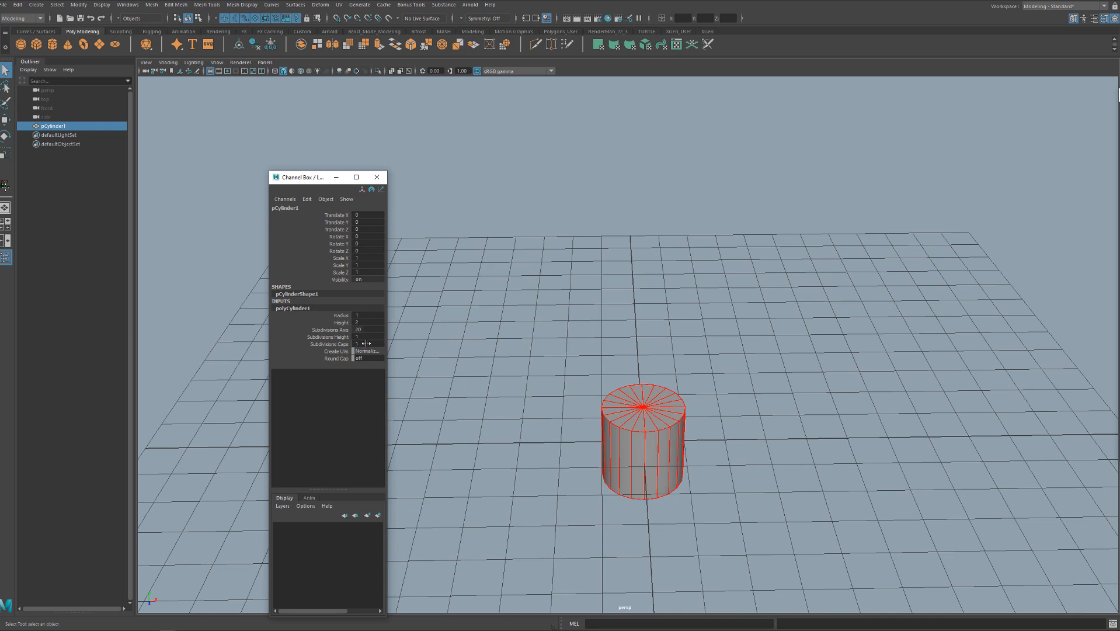
{"action": "left_click", "coordinate": [368, 322]}
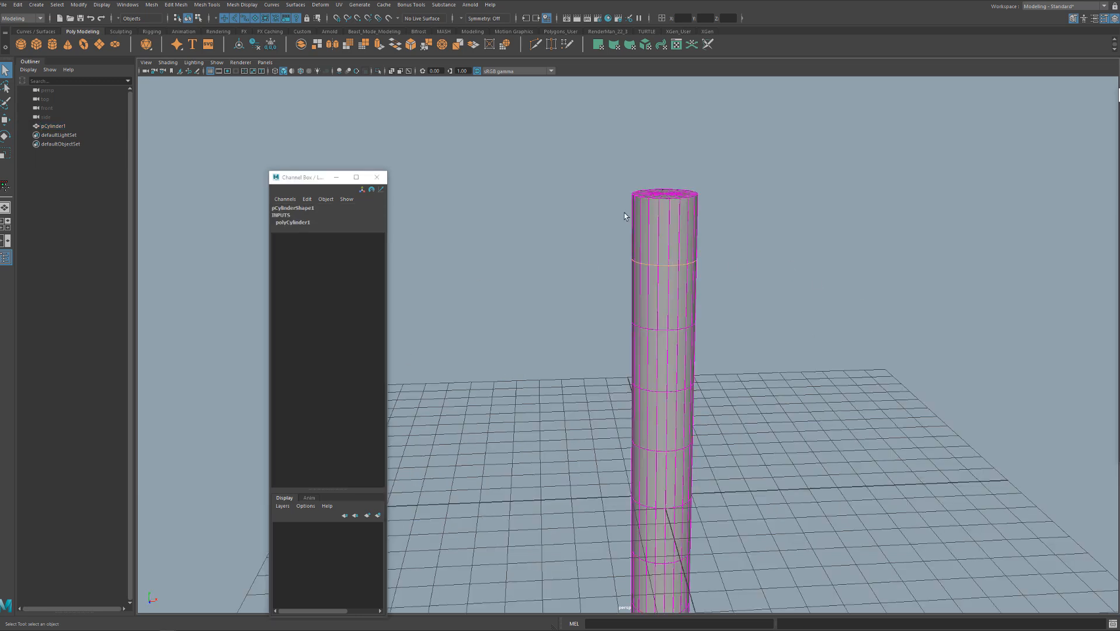
Extrude alternating face rings with a small thickness and bring up the selection marking menu.
{"action": "left_click", "coordinate": [56, 5]}
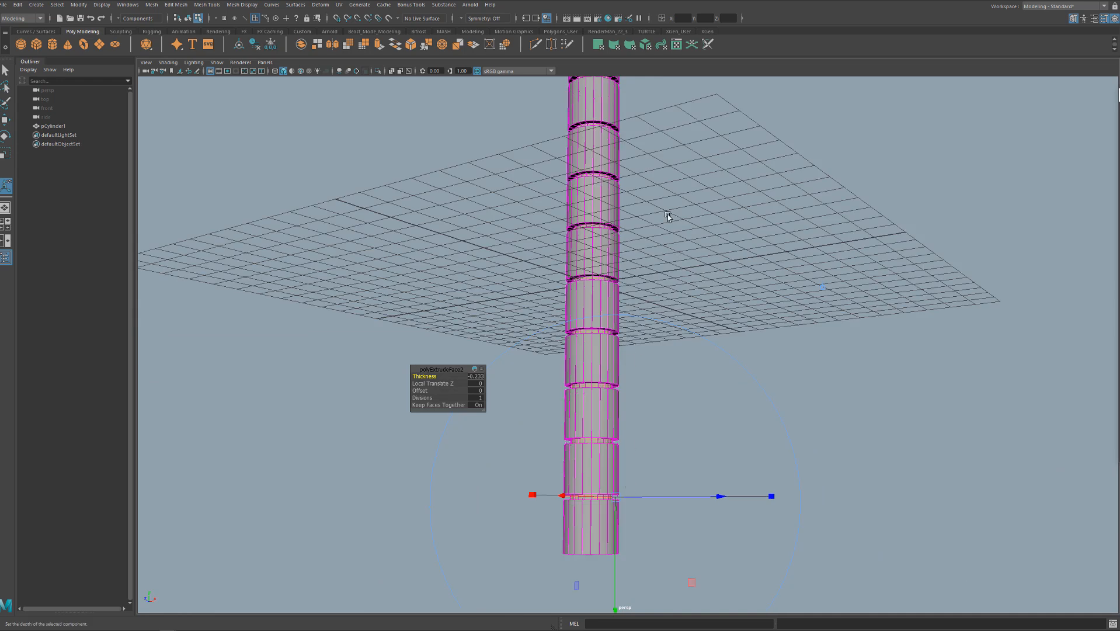
{"action": "right_click", "coordinate": [668, 216]}
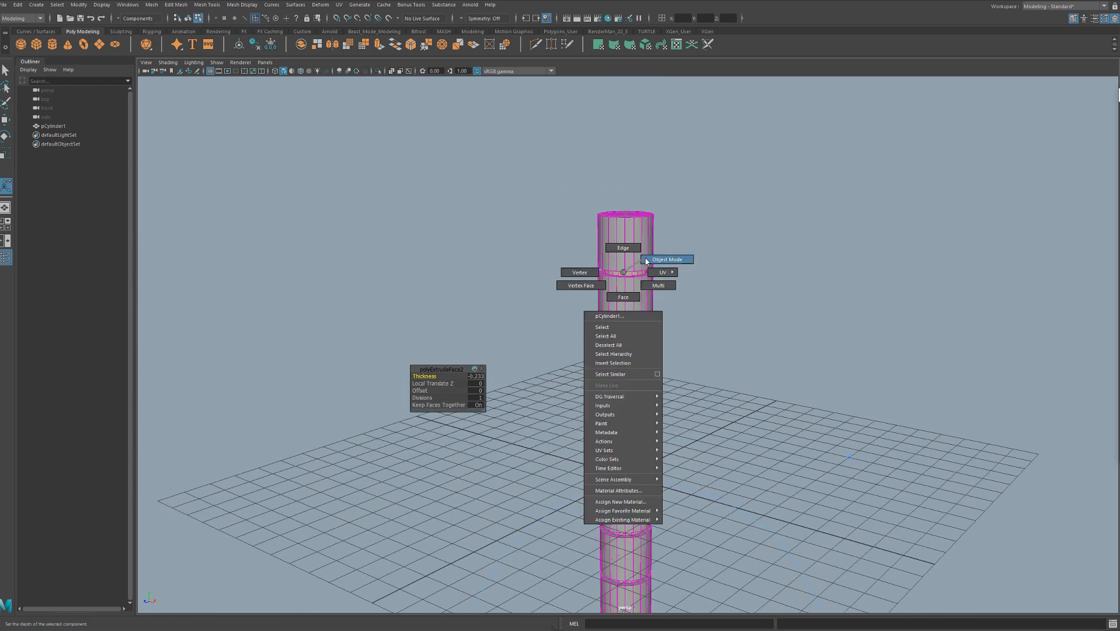
Return to object mode and add a nonlinear Bend deformer to the cylinder, setting its curvature.
{"action": "left_click", "coordinate": [666, 258]}
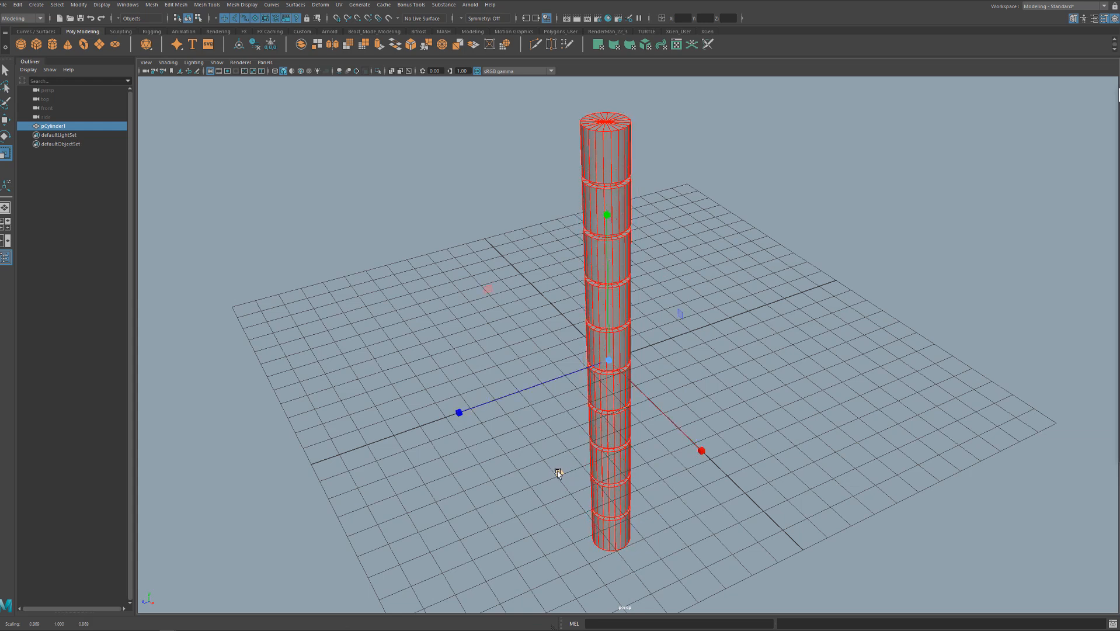
{"action": "mouse_move", "coordinate": [558, 473]}
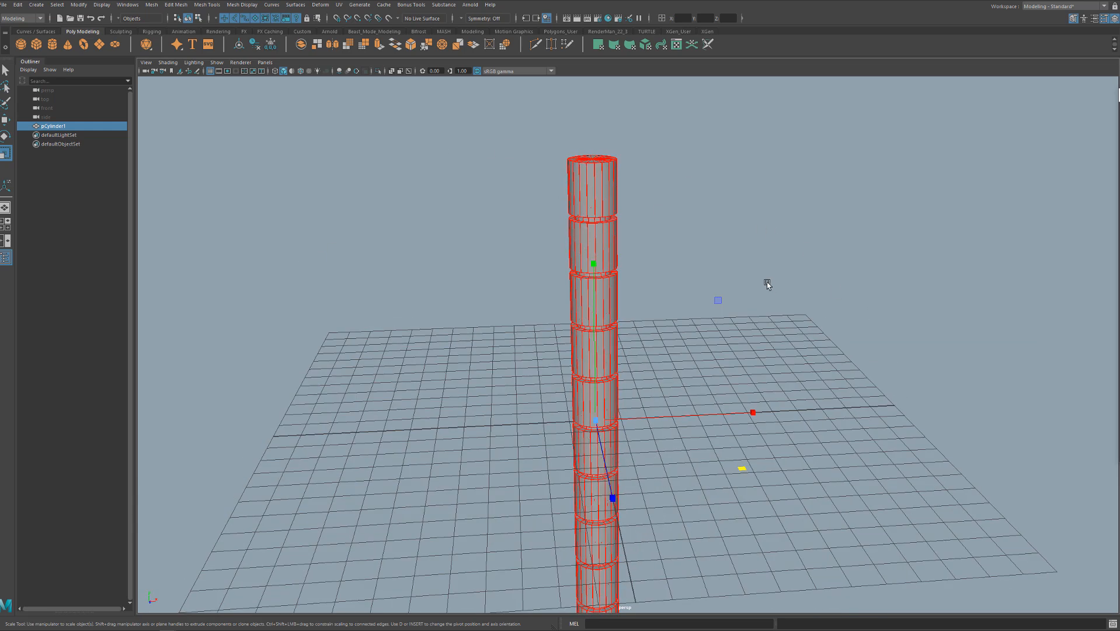
{"action": "mouse_move", "coordinate": [792, 306]}
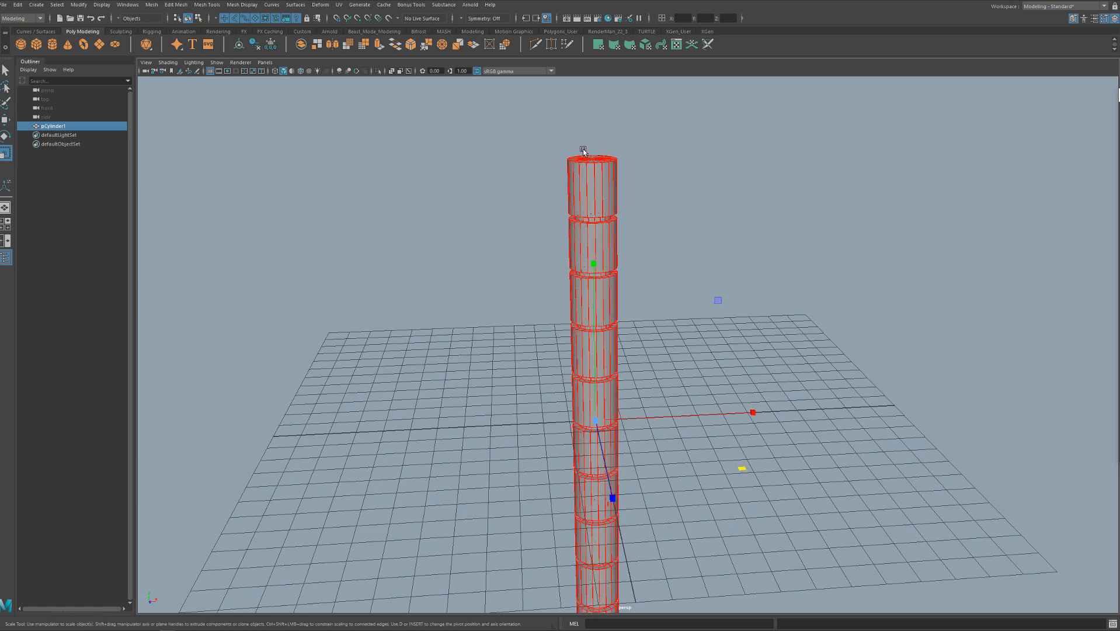
{"action": "left_click", "coordinate": [318, 5]}
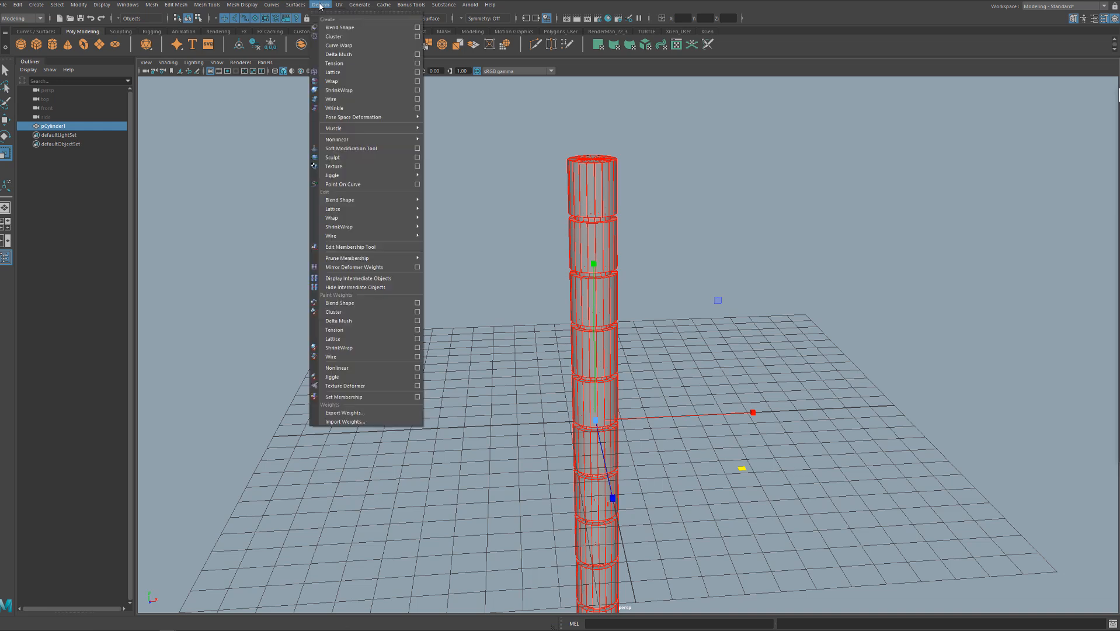
{"action": "mouse_move", "coordinate": [336, 139]}
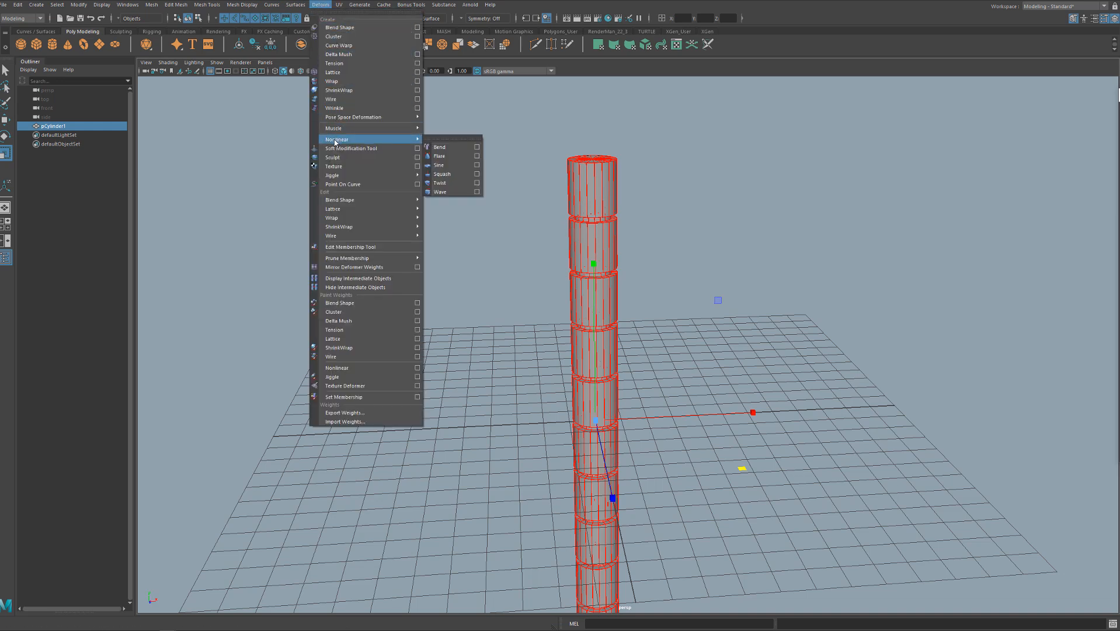
{"action": "mouse_move", "coordinate": [439, 146]}
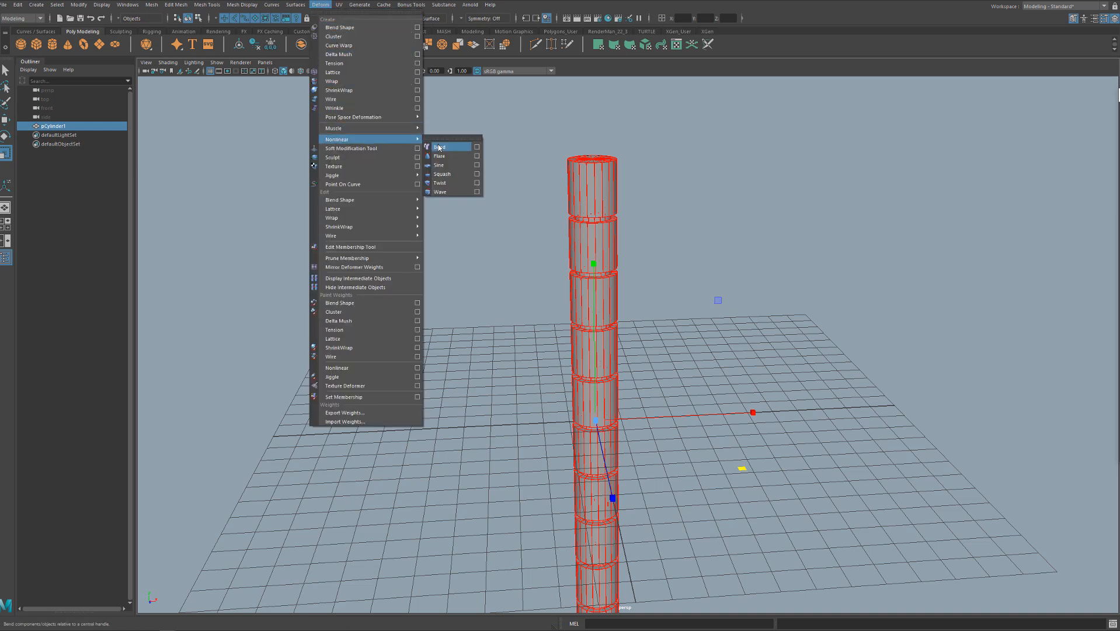
{"action": "left_click", "coordinate": [439, 146]}
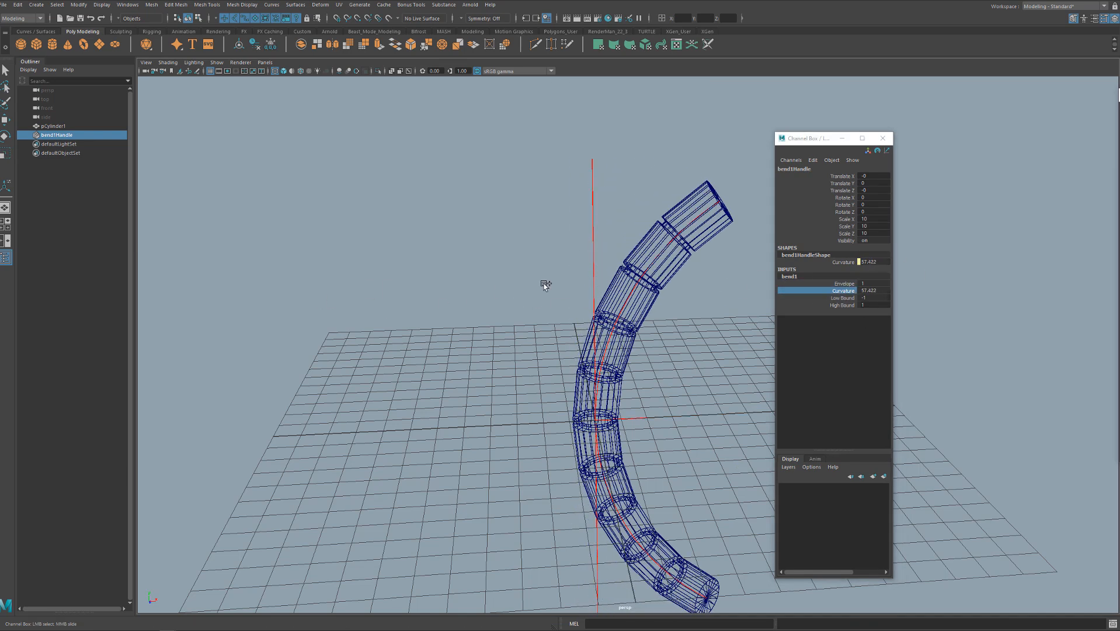
{"action": "left_click", "coordinate": [53, 126]}
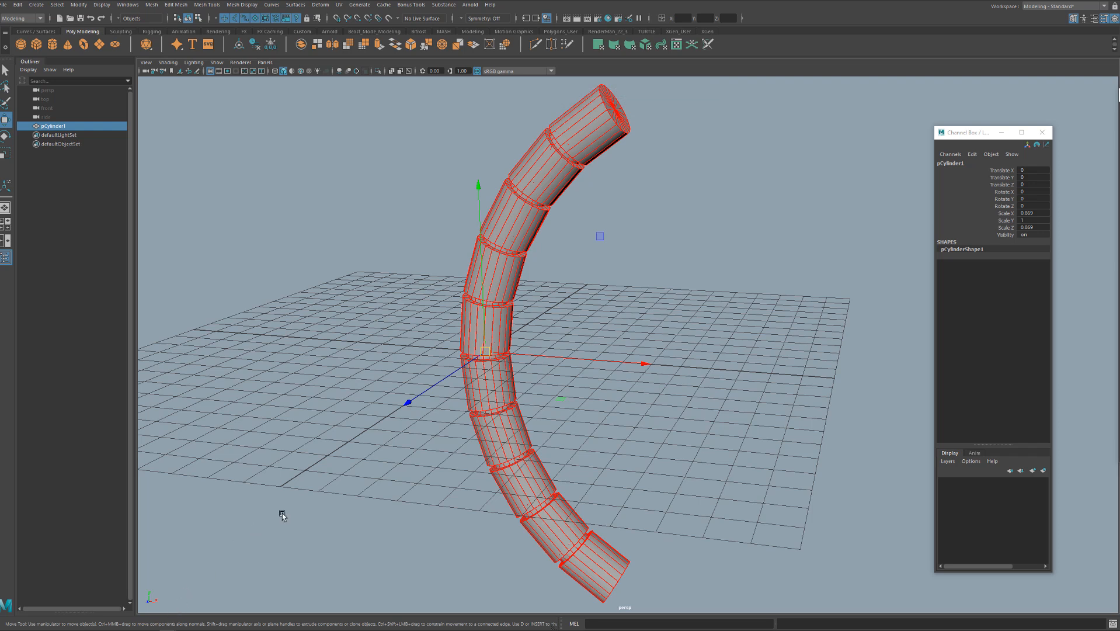
{"action": "mouse_move", "coordinate": [349, 472]}
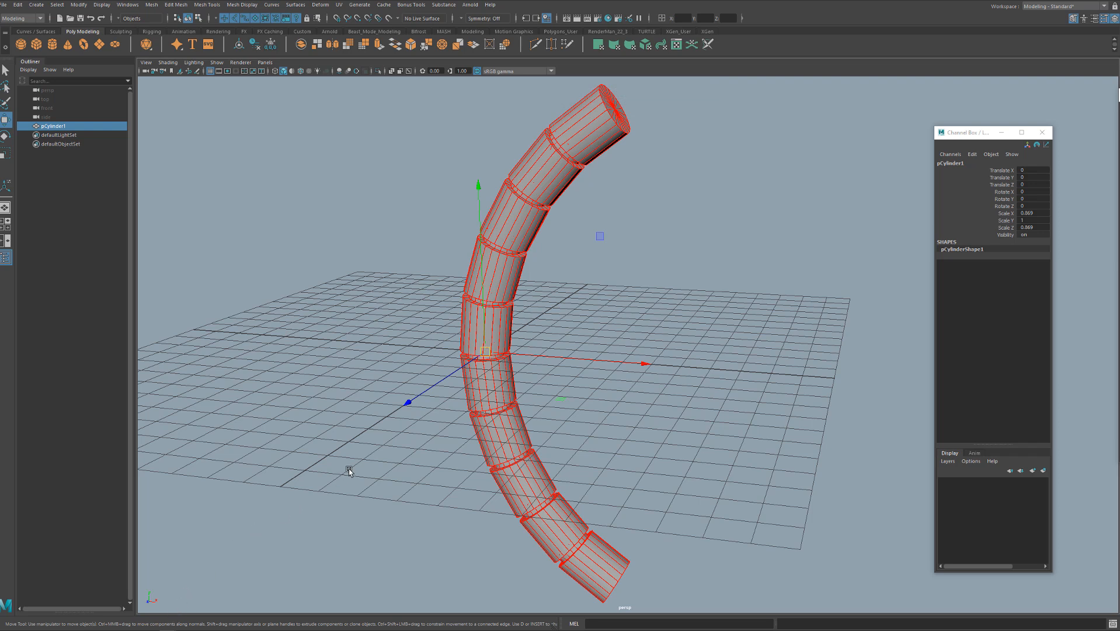
{"action": "mouse_move", "coordinate": [680, 219]}
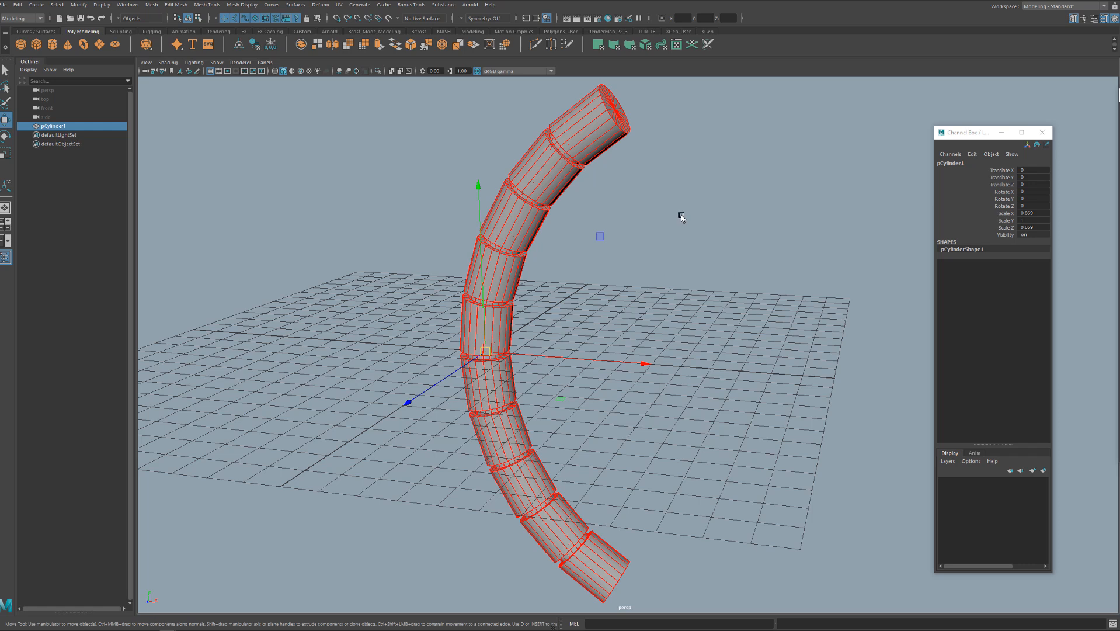
Toggle back to object selection with F8 after thinning and baking the bent tube.
{"action": "key", "text": "F8"}
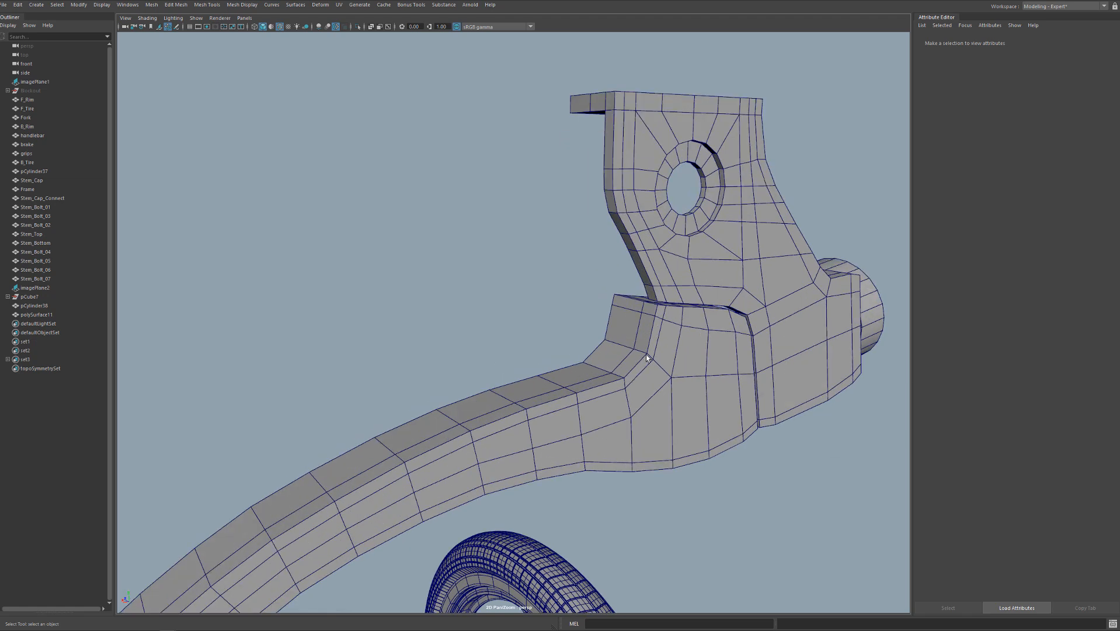
Zoom in and orbit the isolated bracket to face its front.
{"action": "scroll", "scroll_direction": "up", "scroll_amount": 3}
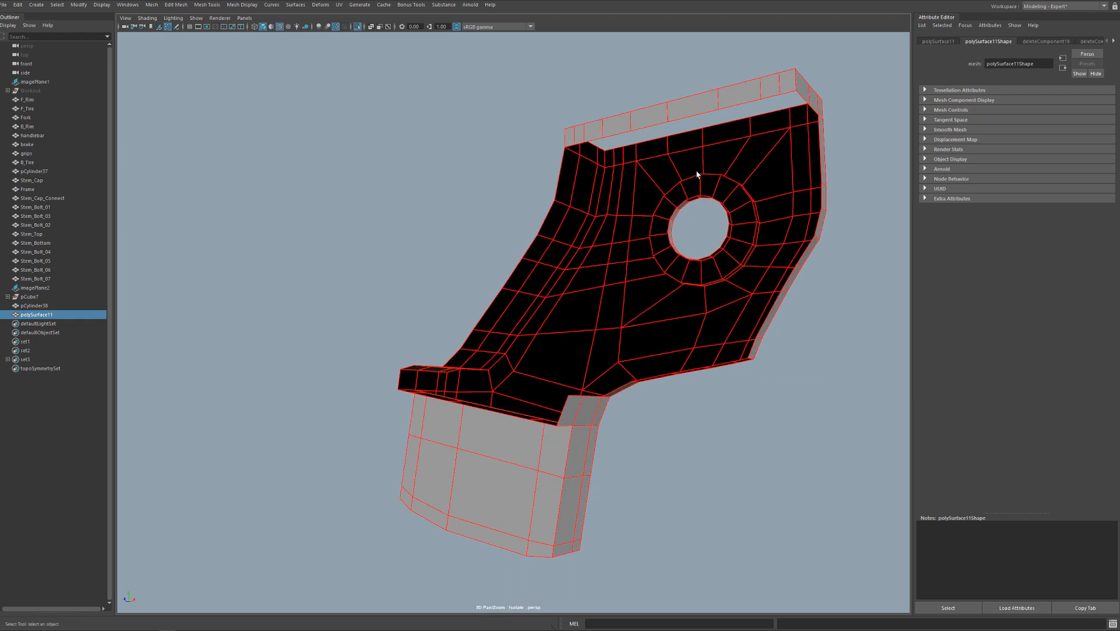
{"action": "mouse_move", "coordinate": [590, 411]}
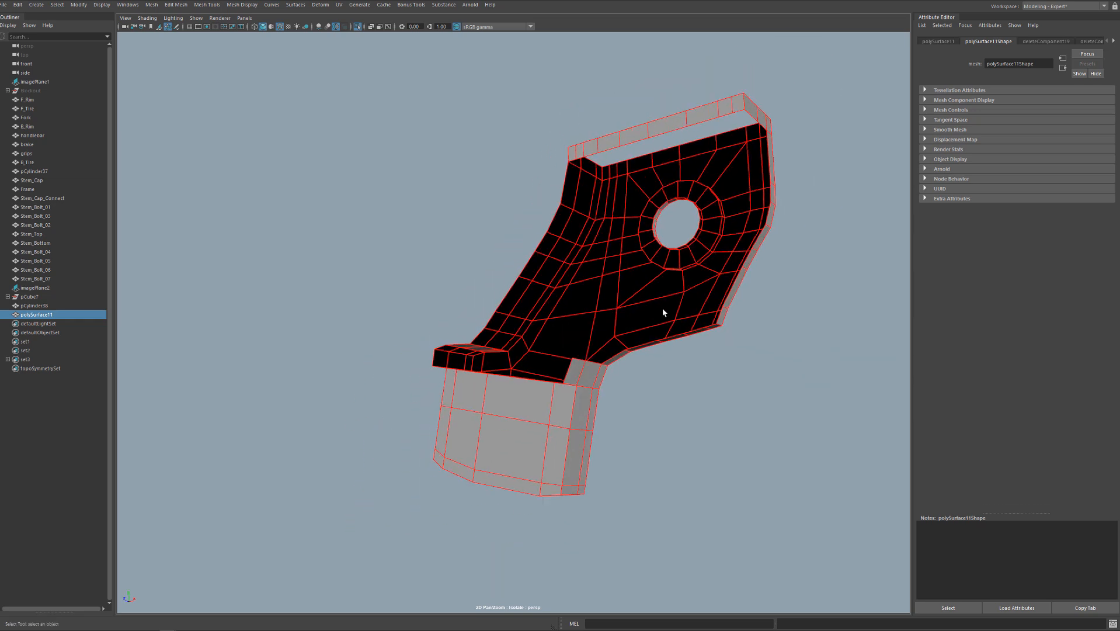
{"action": "left_click_drag", "start_coordinate": [663, 312], "coordinate": [603, 348]}
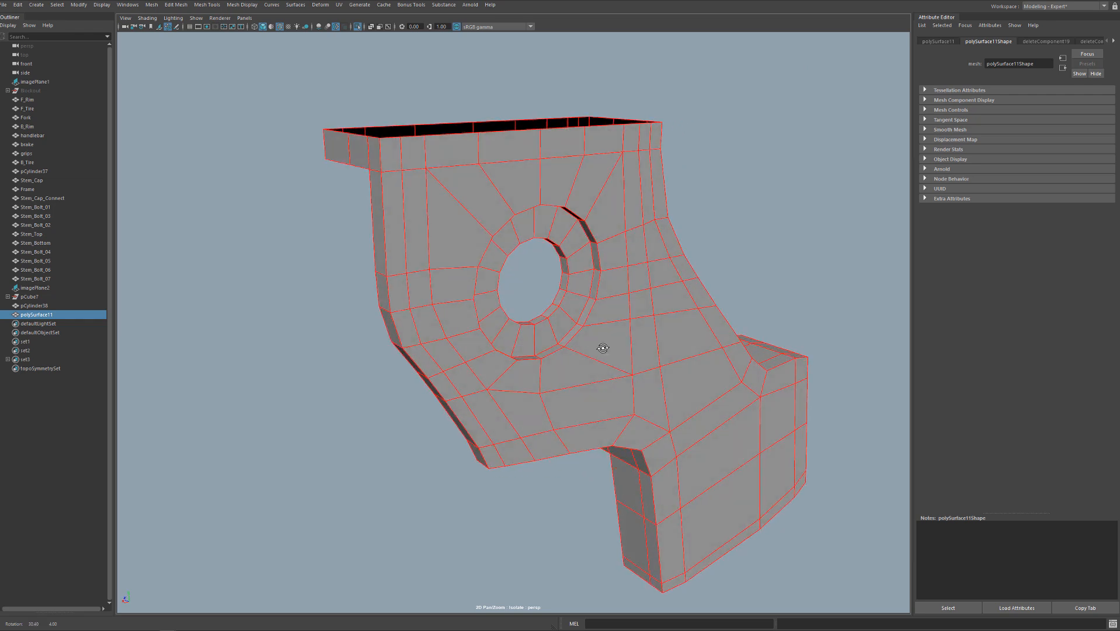
{"action": "left_click_drag", "start_coordinate": [603, 348], "coordinate": [621, 378]}
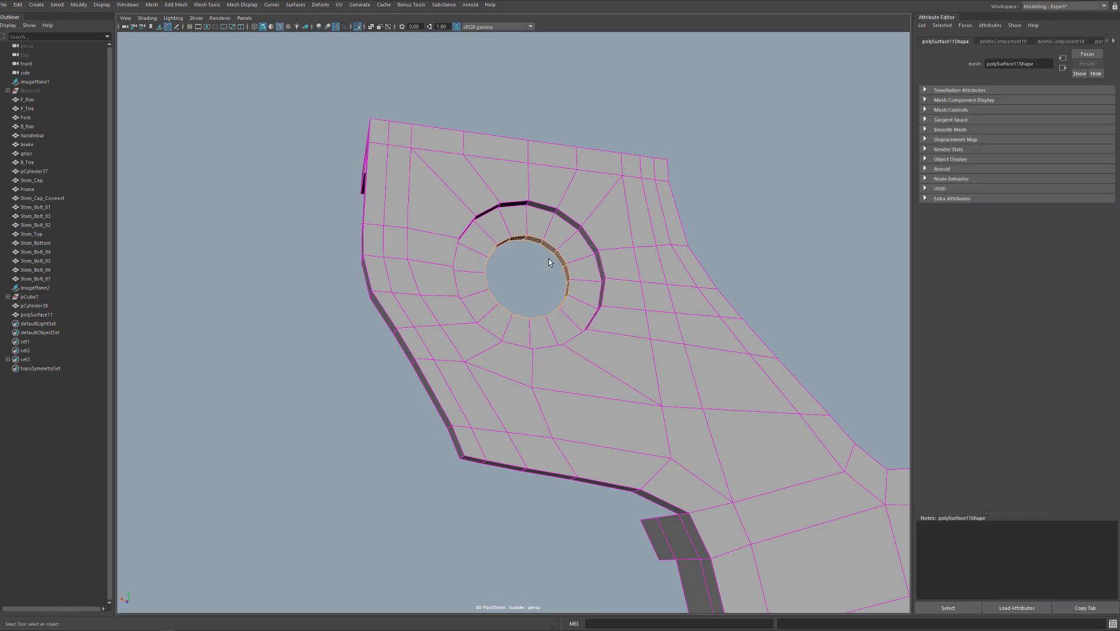
Duplicate the front plate faces around the bolt hole via Edit Mesh and push the copy away from the bracket.
{"action": "key", "text": ">"}
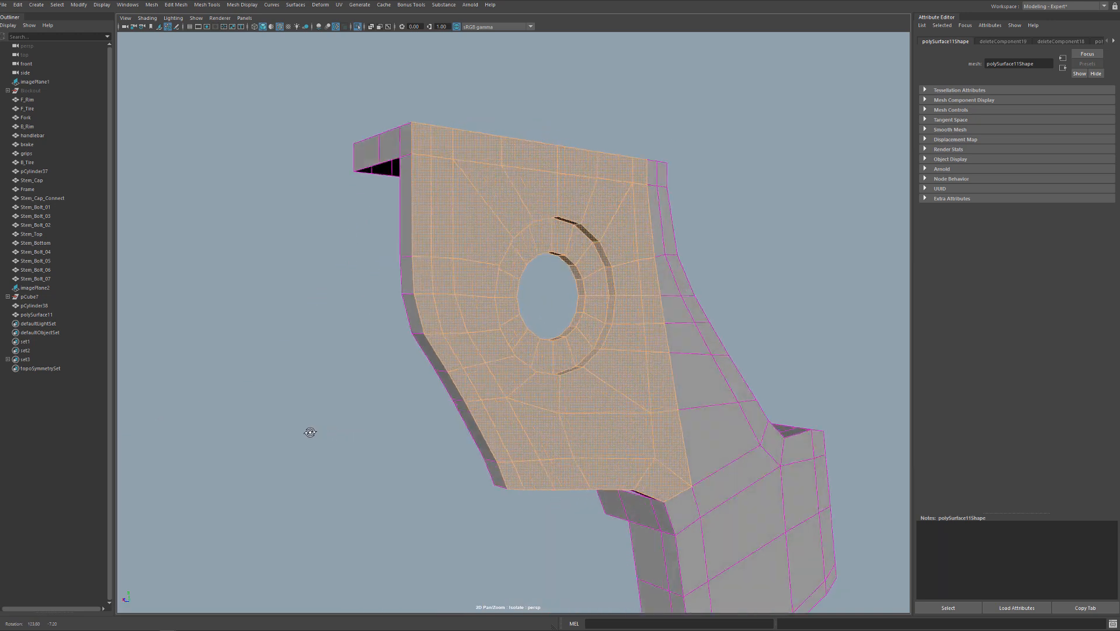
{"action": "left_click", "coordinate": [127, 5]}
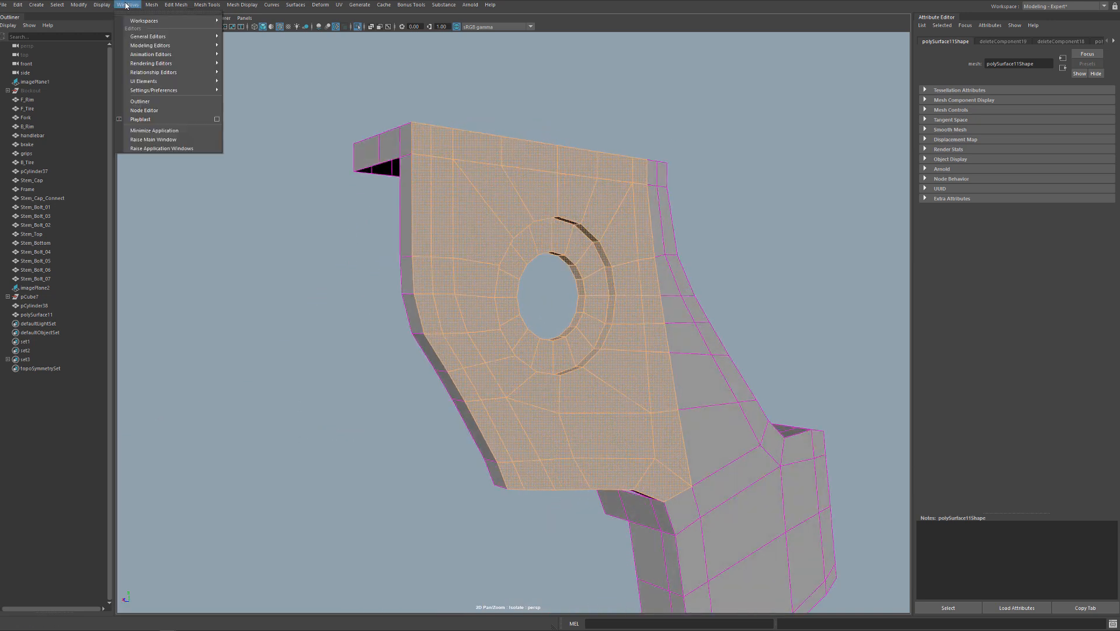
{"action": "left_click", "coordinate": [175, 4]}
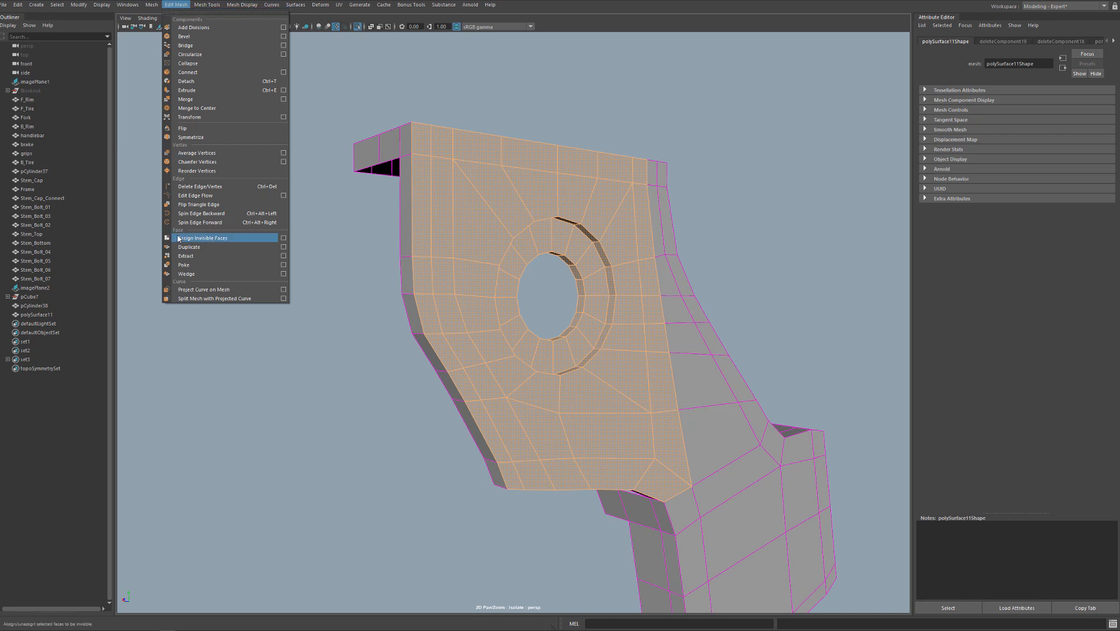
{"action": "left_click", "coordinate": [187, 256]}
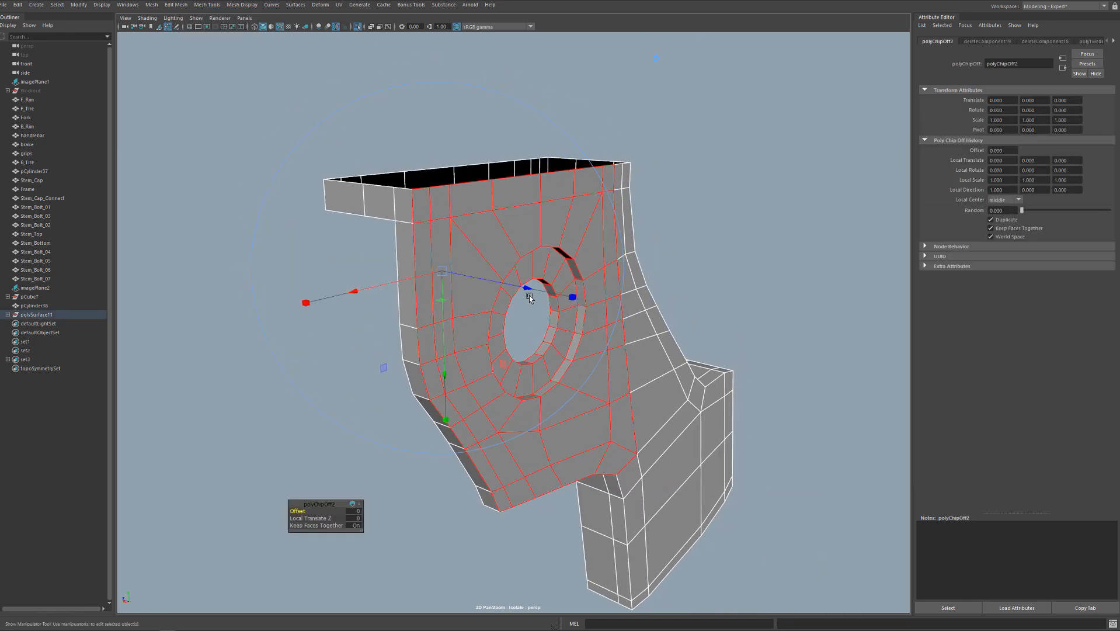
{"action": "left_click_drag", "start_coordinate": [530, 296], "coordinate": [507, 214]}
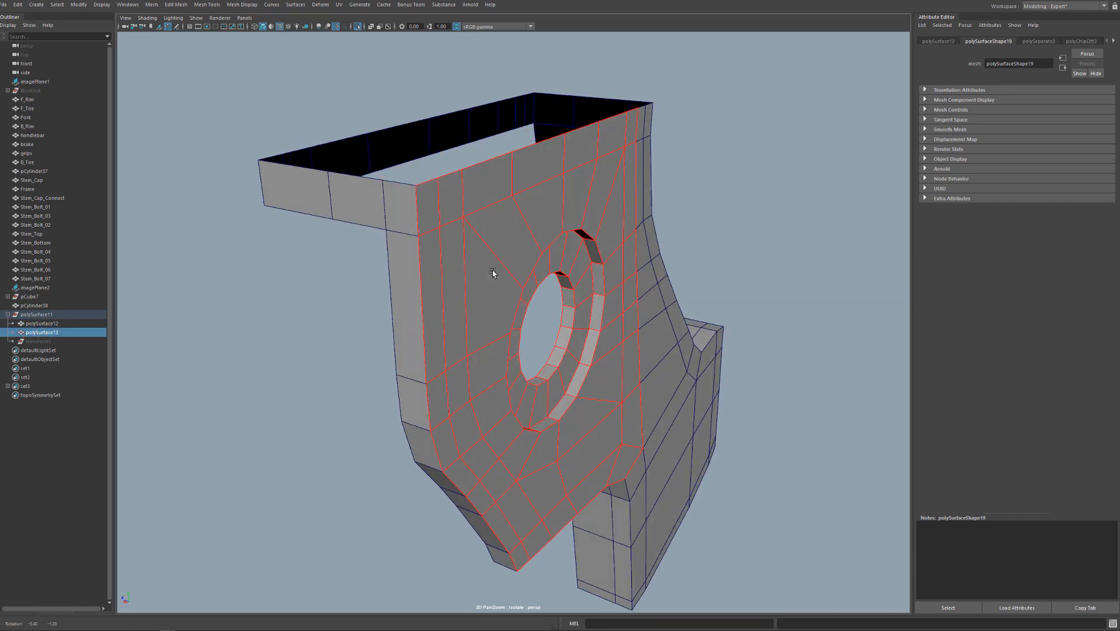
Move the duplicate's corner vertices outward and snap them onto the bracket's outer edge.
{"action": "left_click", "coordinate": [78, 4]}
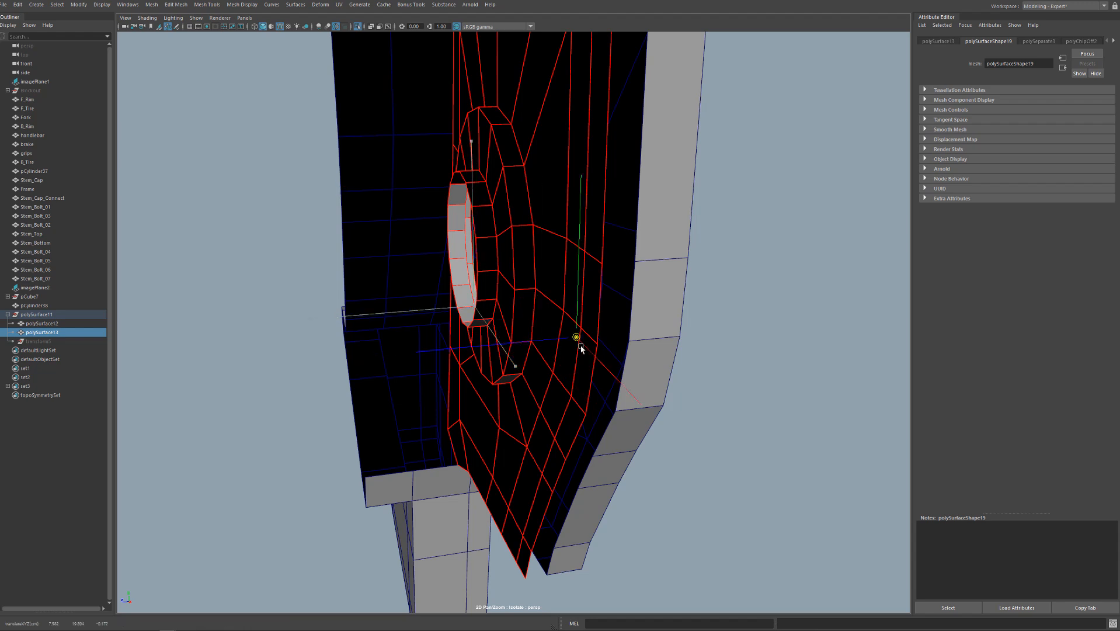
{"action": "left_click_drag", "start_coordinate": [574, 337], "coordinate": [597, 343]}
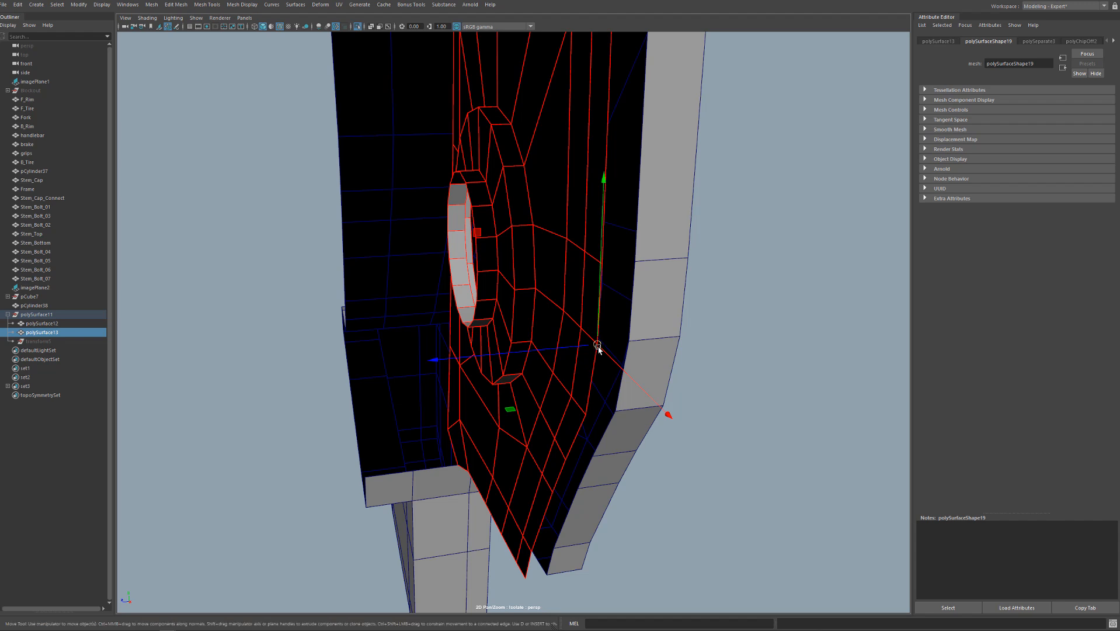
{"action": "left_click_drag", "start_coordinate": [599, 343], "coordinate": [628, 342]}
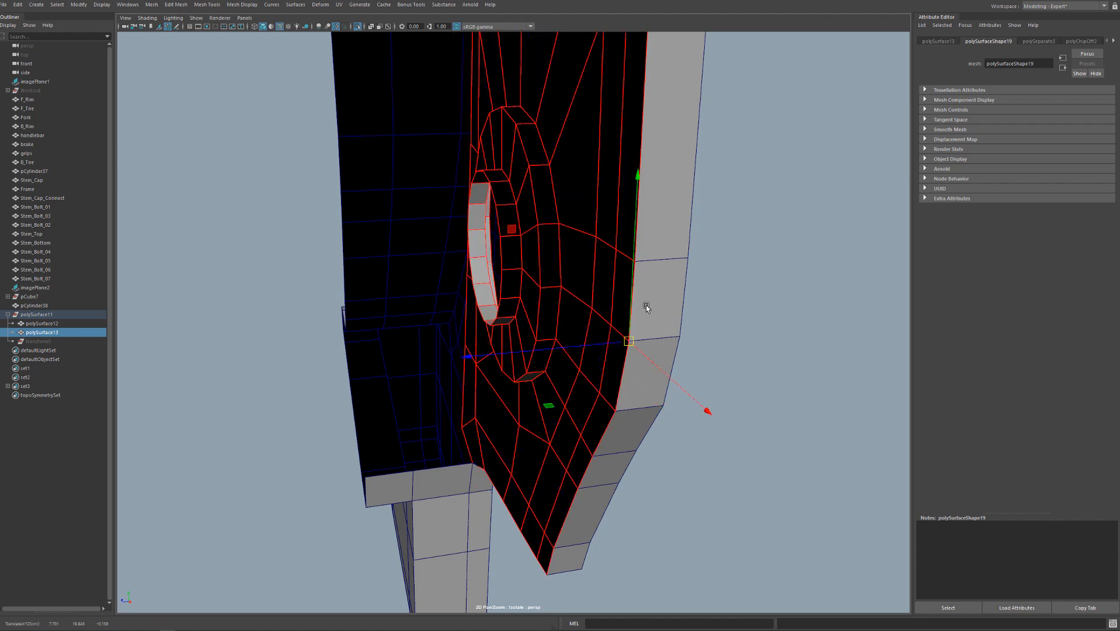
{"action": "left_click_drag", "start_coordinate": [643, 308], "coordinate": [550, 350]}
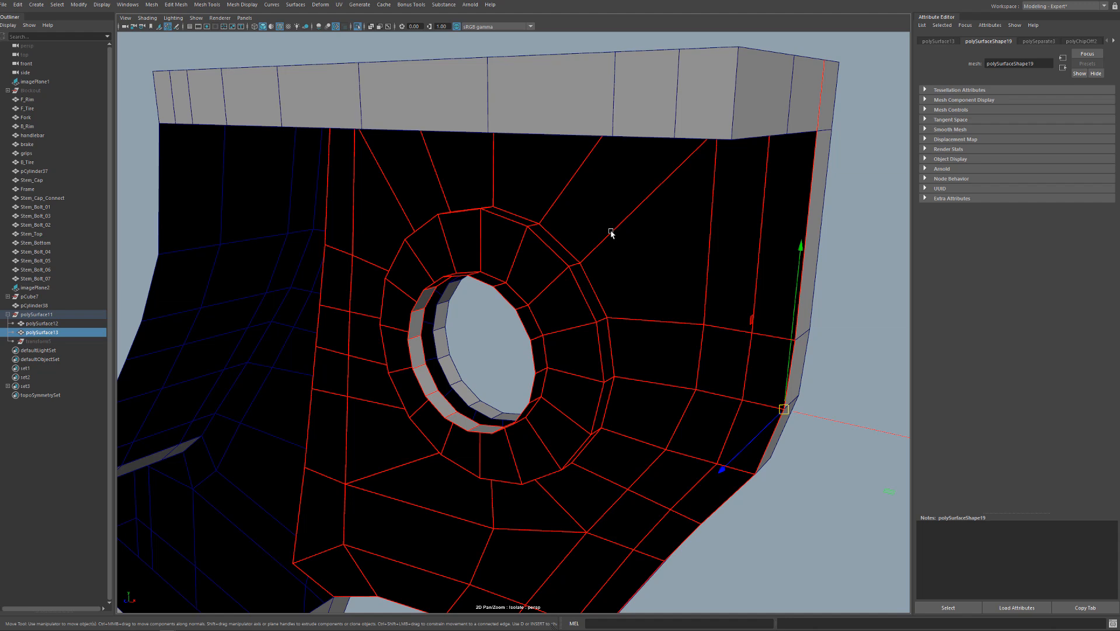
{"action": "mouse_move", "coordinate": [614, 231]}
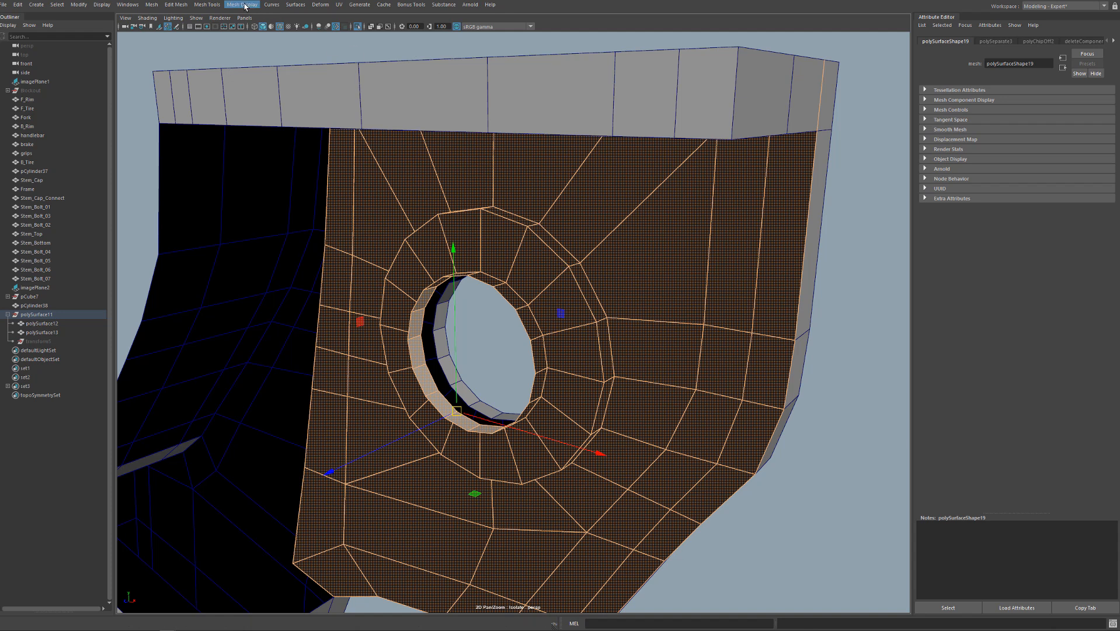
Reverse the duplicated plate's face normals with Mesh Display > Reverse and inspect the result.
{"action": "left_click", "coordinate": [242, 5]}
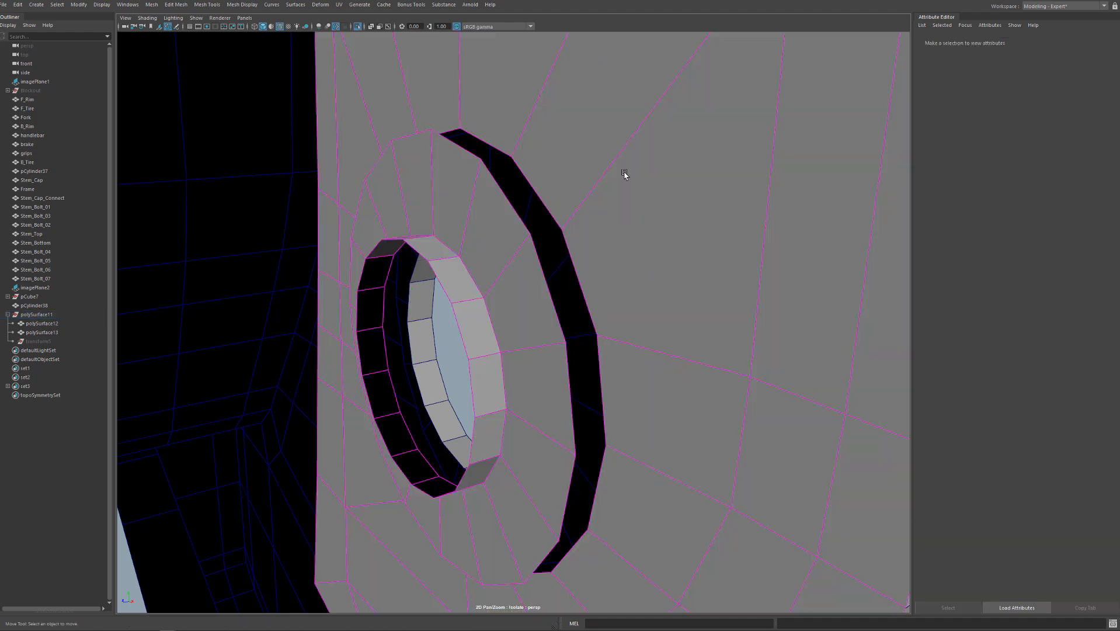
{"action": "left_click_drag", "start_coordinate": [624, 175], "coordinate": [547, 257]}
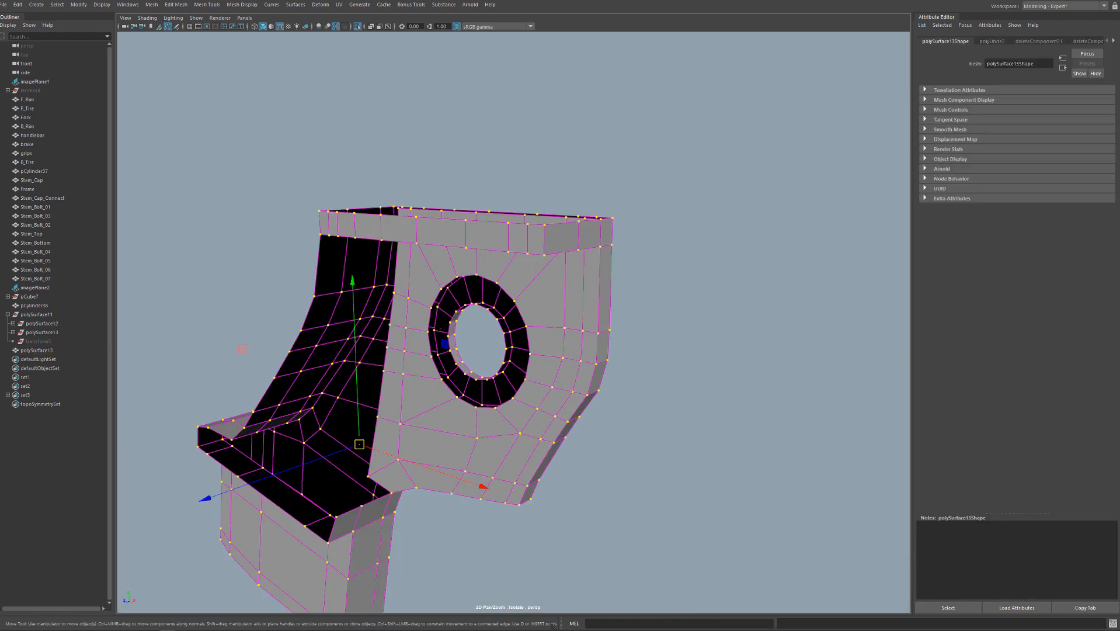
Merge the combined bracket's overlapping vertices at a 0.01 threshold and preview it smoothed.
{"action": "left_click", "coordinate": [176, 3]}
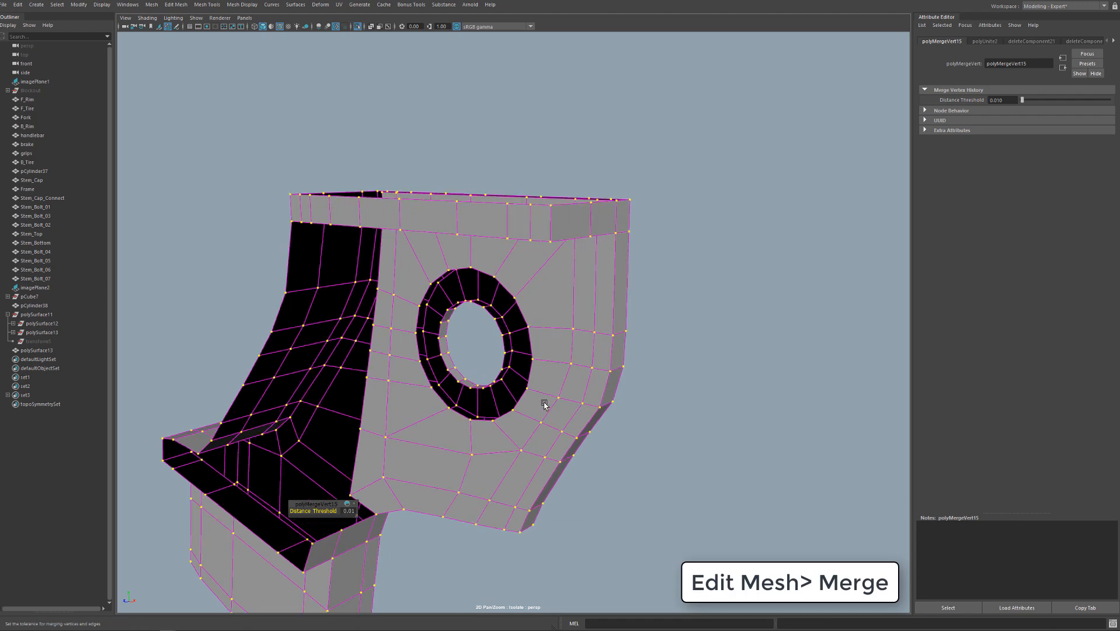
{"action": "key", "text": "3"}
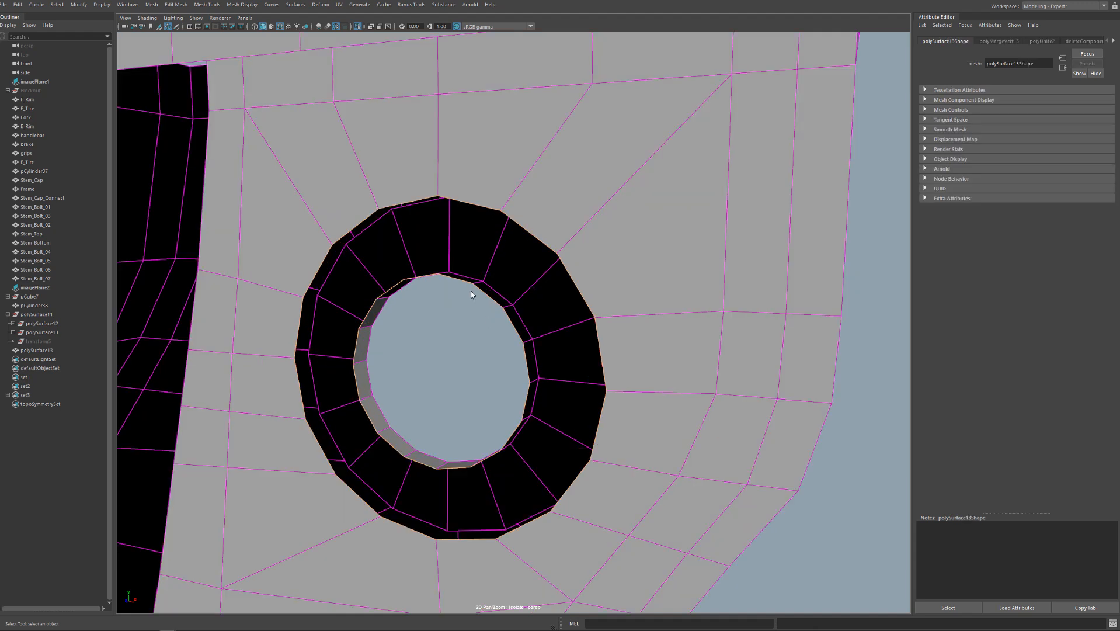
Bridge the bolt hole's edge rings into a solid ring and select the plate's open side edge for extrusion.
{"action": "right_click", "coordinate": [472, 296]}
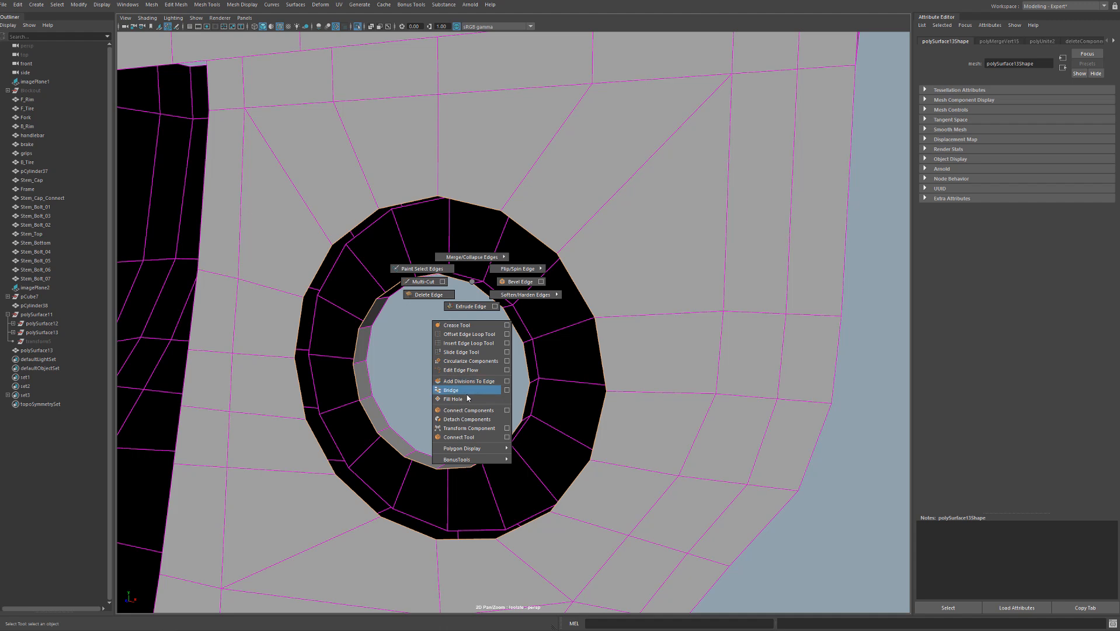
{"action": "left_click", "coordinate": [451, 390]}
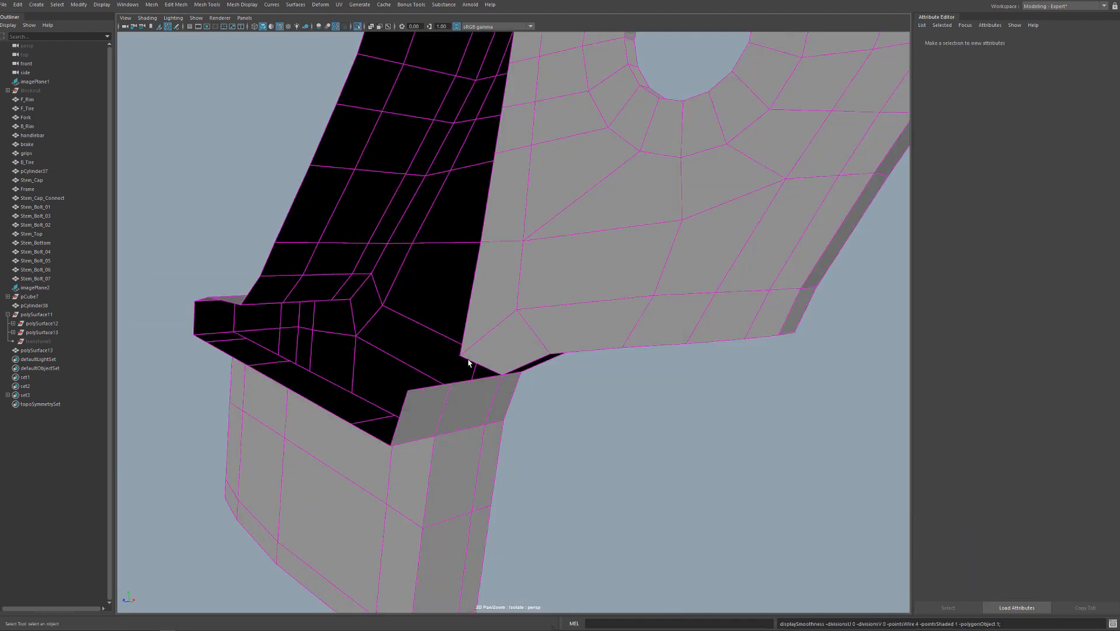
{"action": "left_click", "coordinate": [442, 385]}
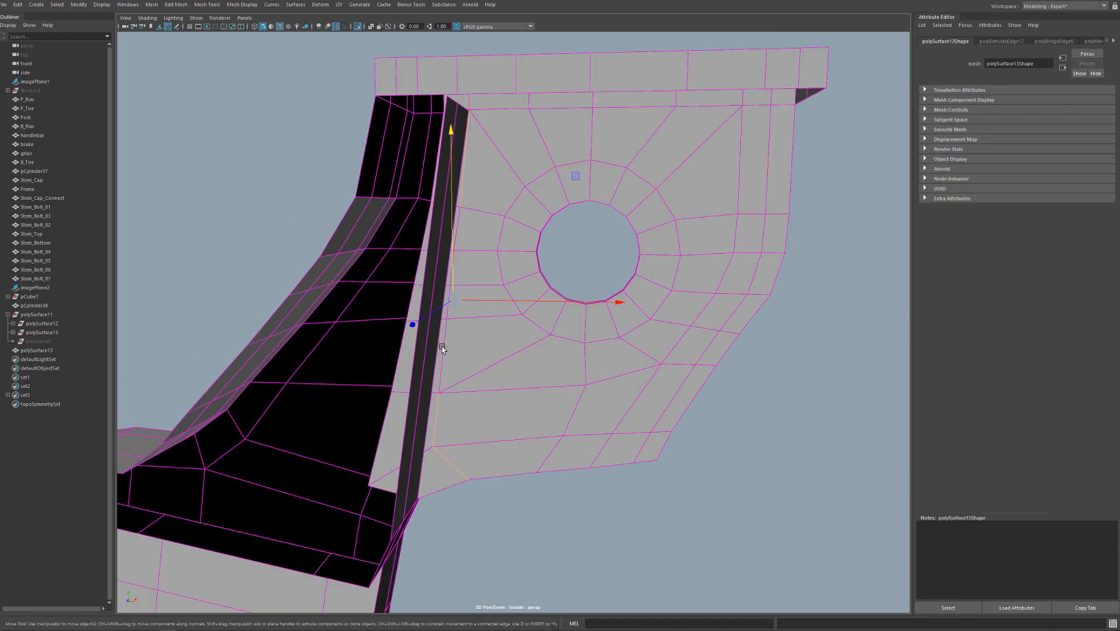
{"action": "mouse_move", "coordinate": [534, 308]}
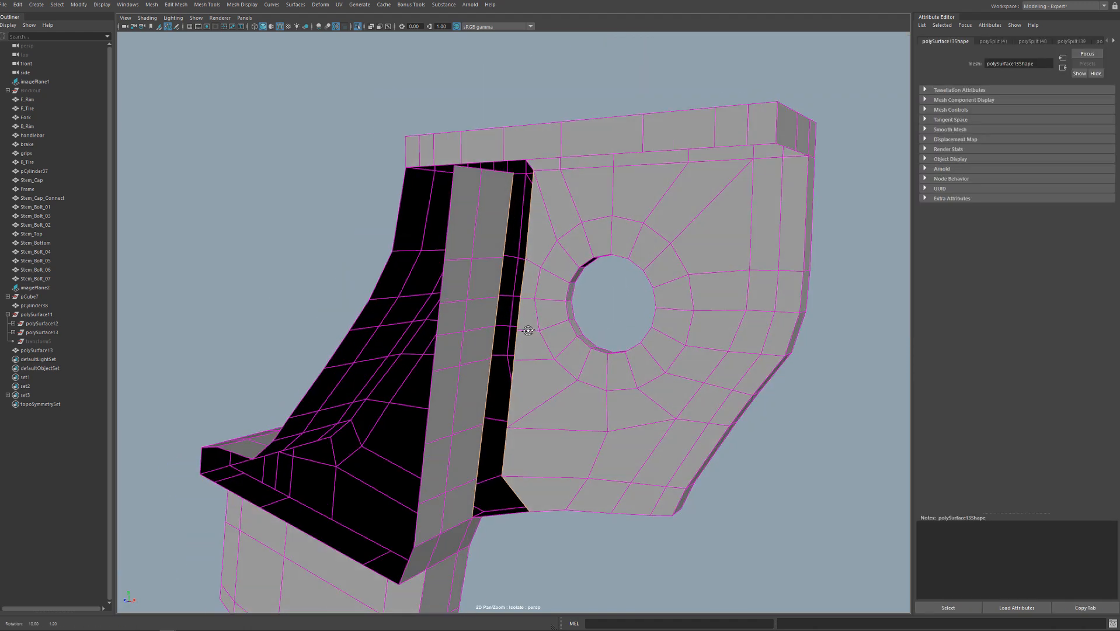
Bridge the side wall's border edge to the front plate edge with 0 divisions.
{"action": "right_click", "coordinate": [529, 331]}
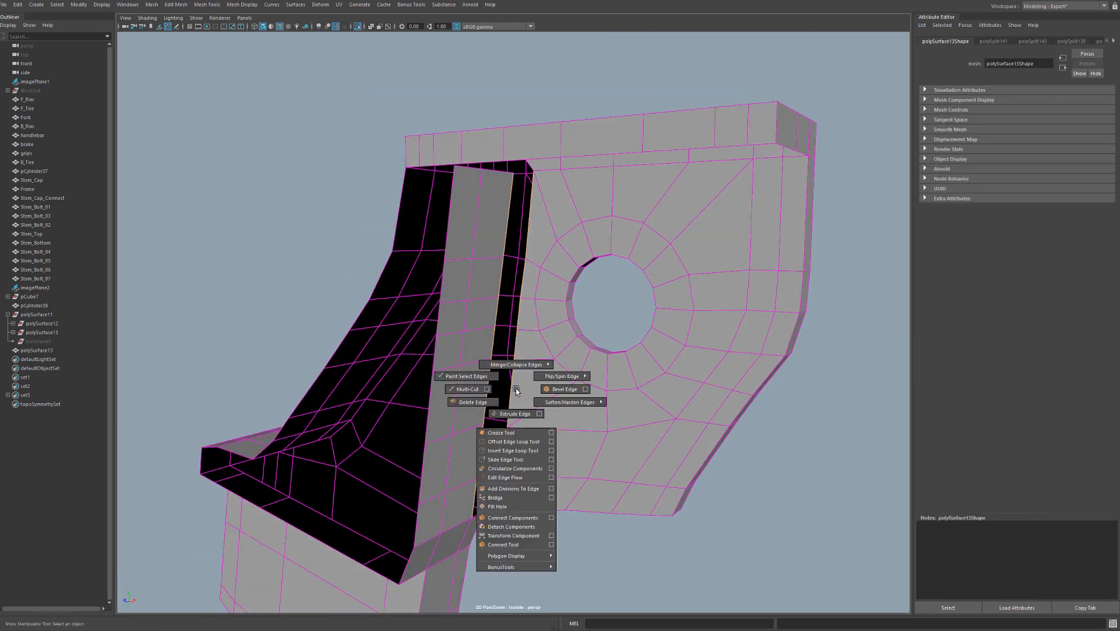
{"action": "left_click", "coordinate": [494, 498]}
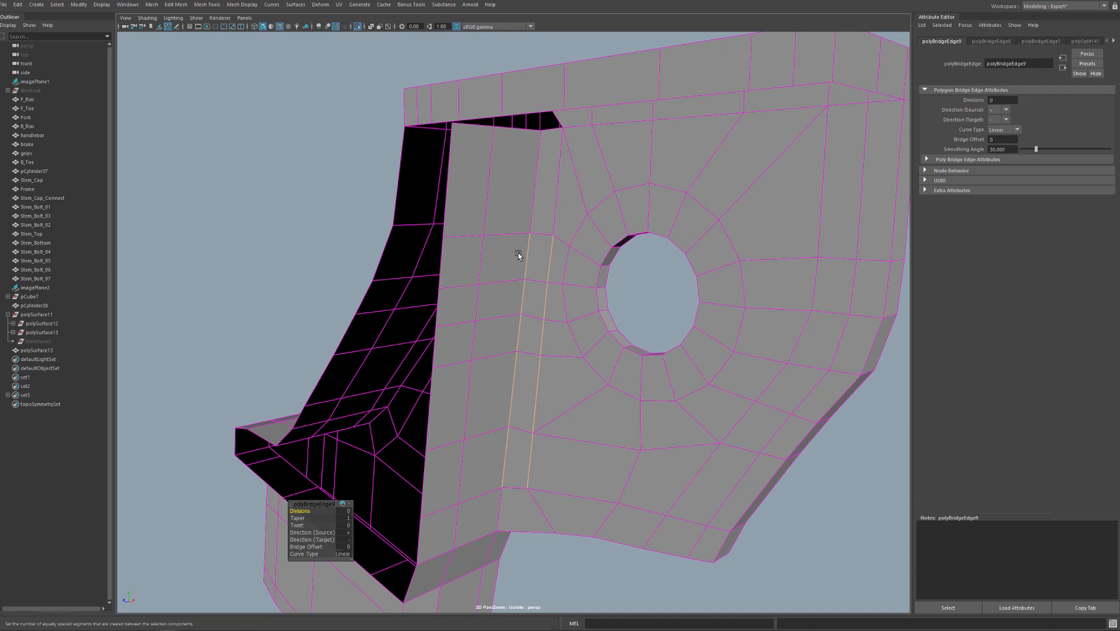
{"action": "mouse_move", "coordinate": [564, 235]}
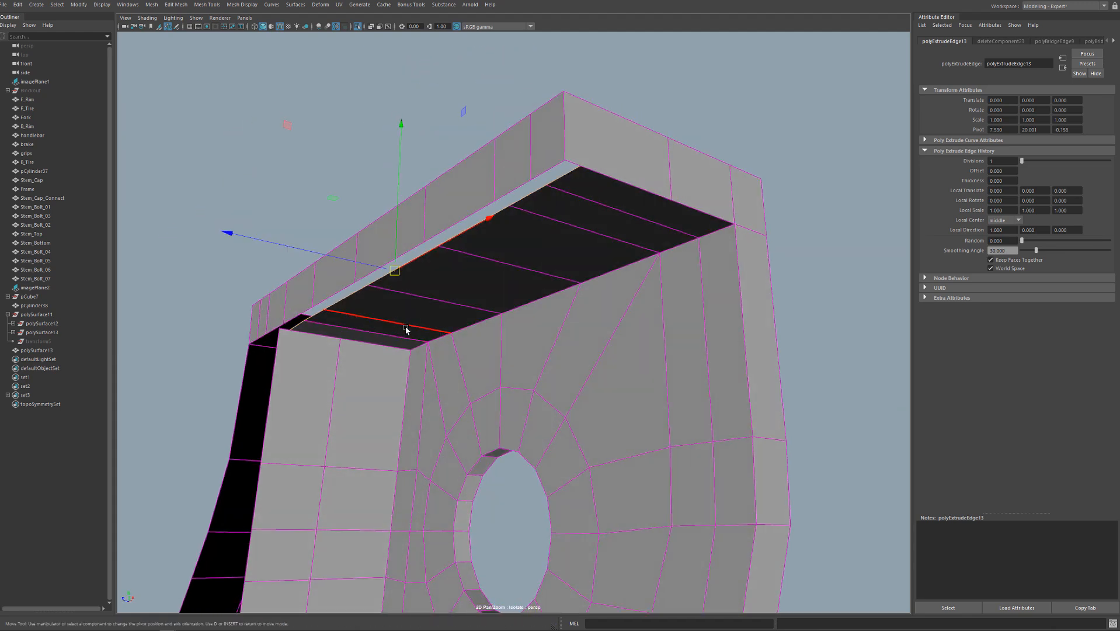
Extrude the top border edge under the flange and target-weld the loose vertex onto the flange corner.
{"action": "left_click_drag", "start_coordinate": [395, 270], "coordinate": [581, 165]}
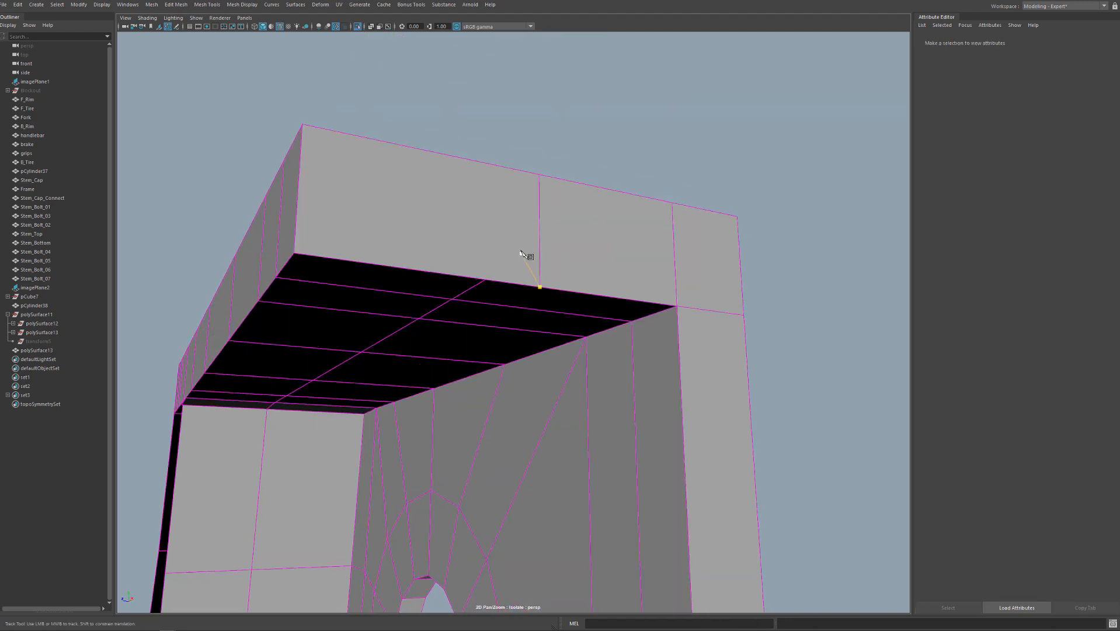
{"action": "left_click_drag", "start_coordinate": [521, 253], "coordinate": [515, 250]}
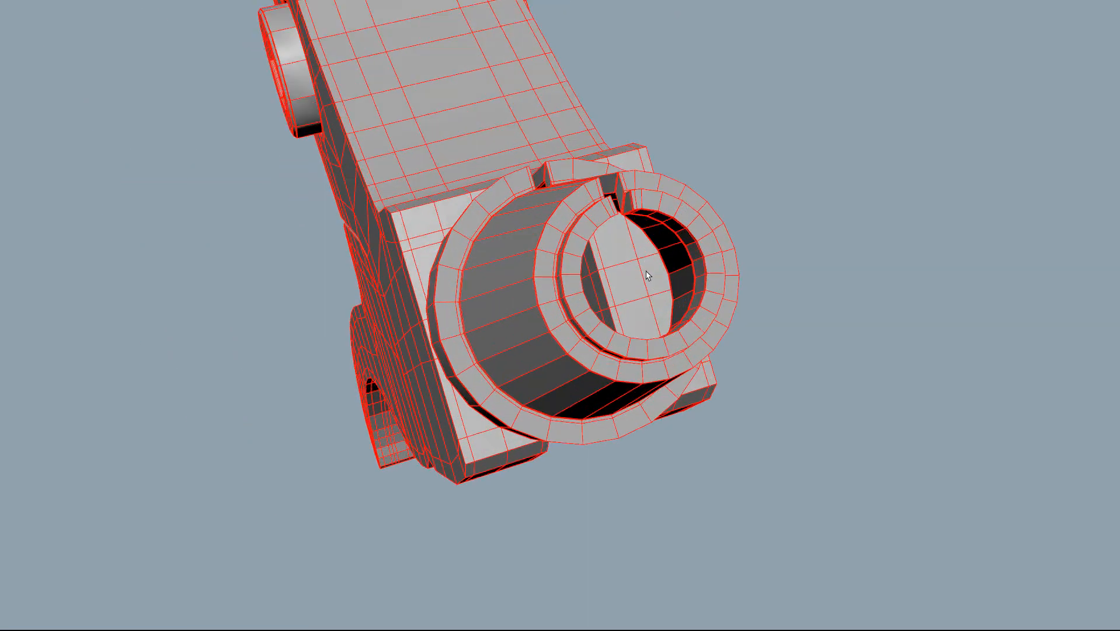
Tumble the camera around the smoothed bracket's cylindrical end and side.
{"action": "left_click_drag", "start_coordinate": [643, 274], "coordinate": [611, 279]}
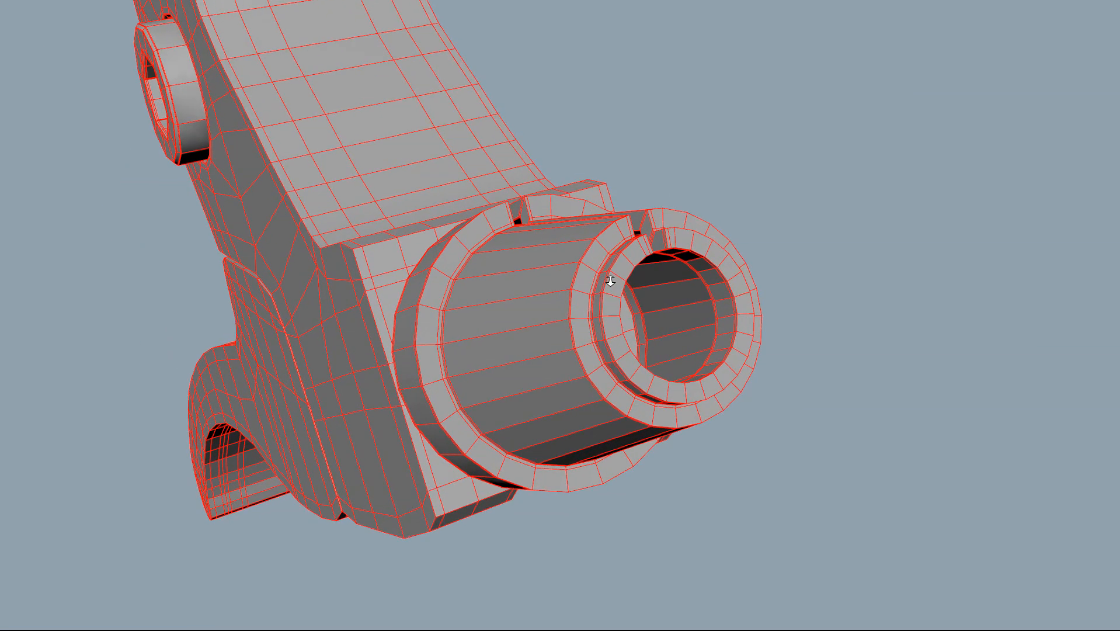
{"action": "left_click_drag", "start_coordinate": [607, 287], "coordinate": [729, 229]}
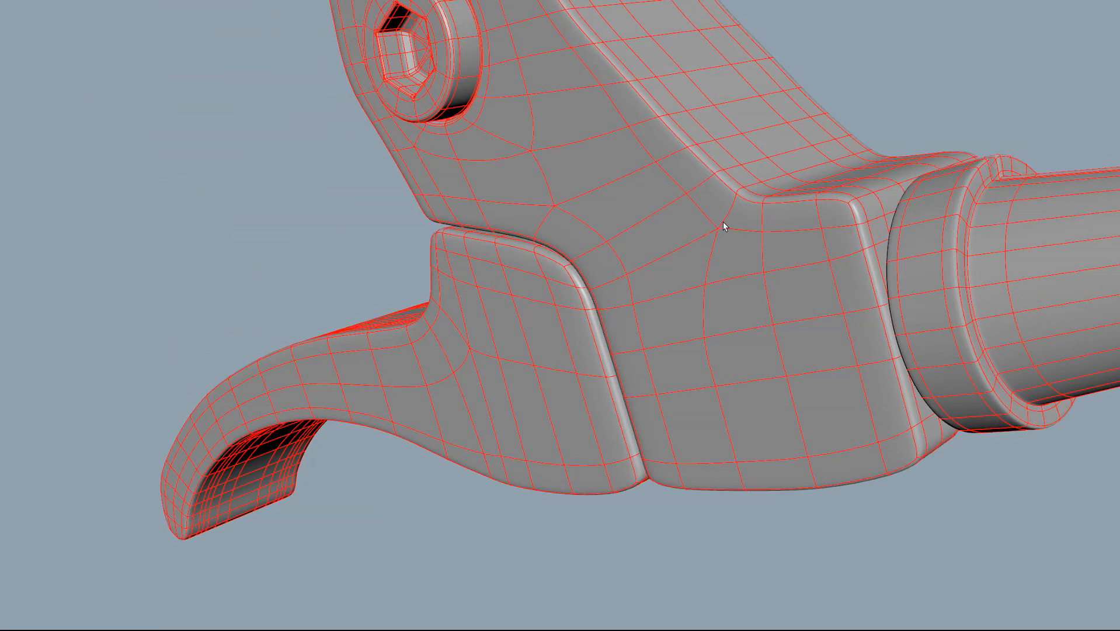